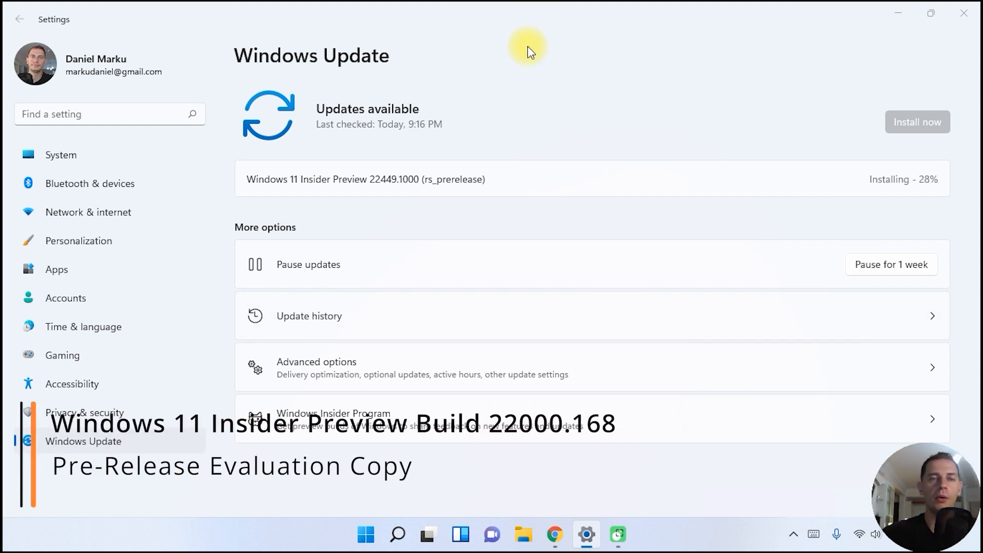
{"action": "mouse_move", "coordinate": [530, 39]}
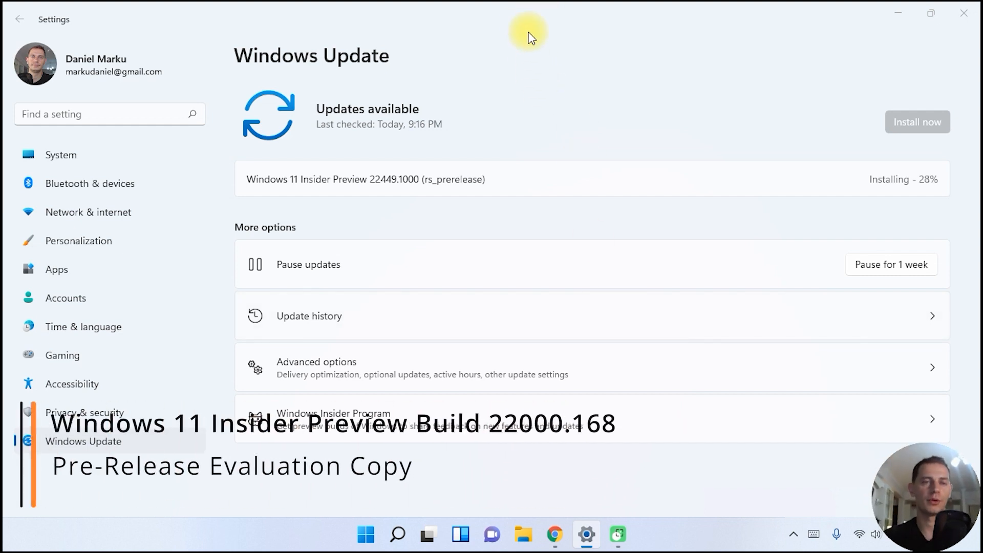
{"action": "mouse_move", "coordinate": [601, 114]}
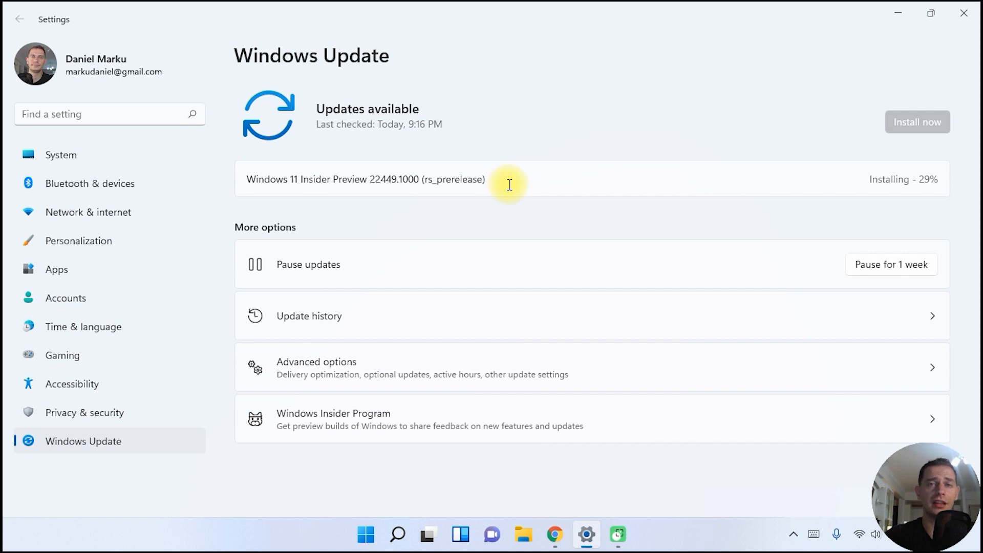
{"action": "mouse_move", "coordinate": [510, 179]}
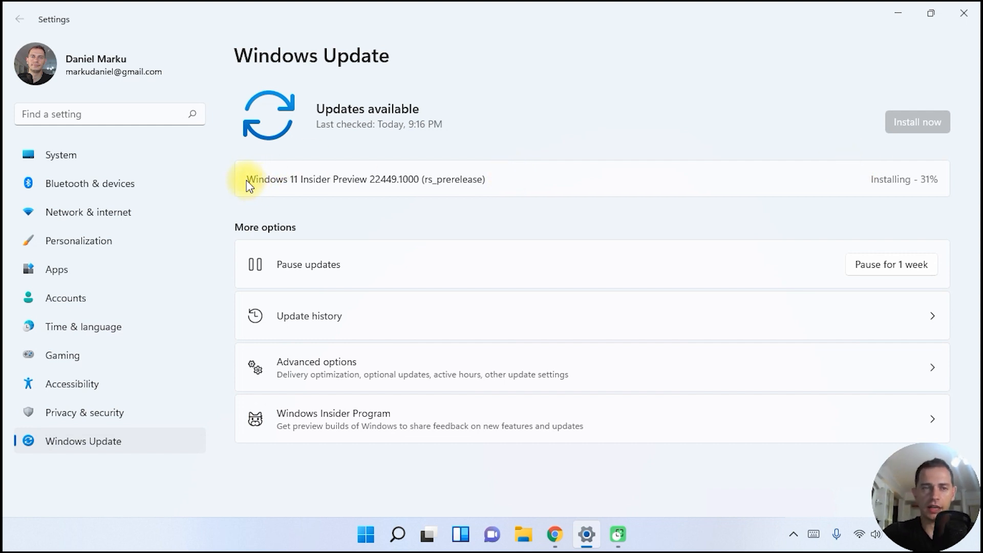
{"action": "mouse_move", "coordinate": [336, 178]}
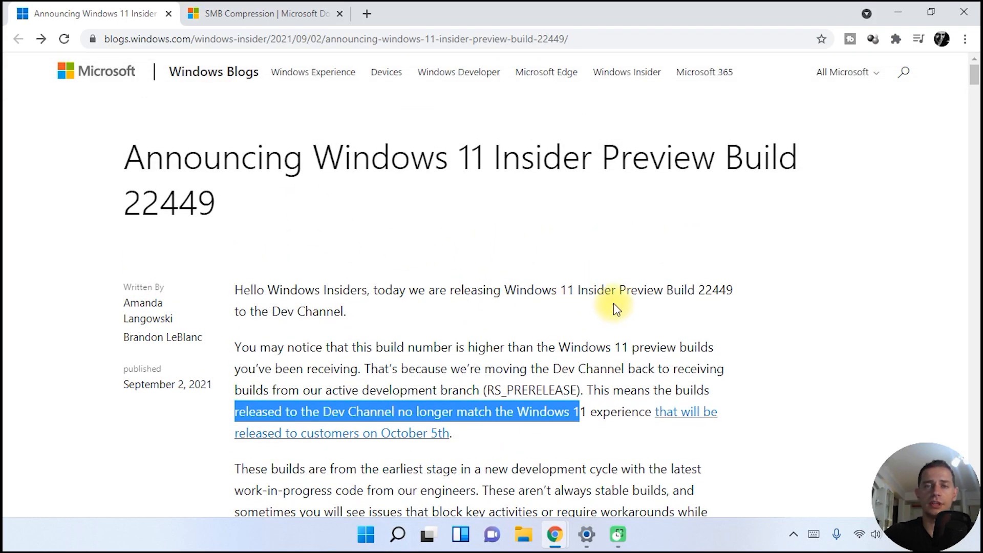
{"action": "mouse_move", "coordinate": [525, 290]}
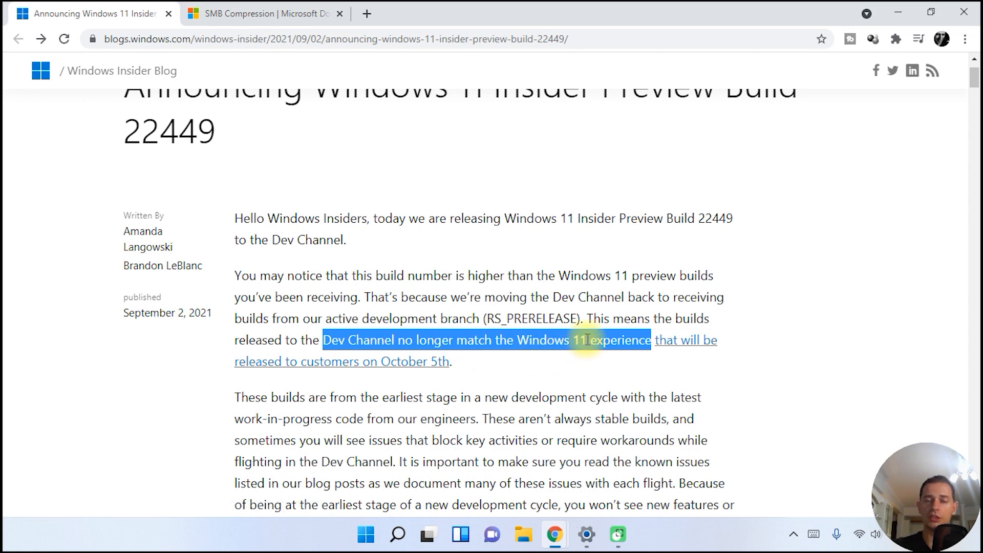
Step: Scroll the Build 22449 post's introduction down to the 'What's new' SMB compression section
{"action": "scroll", "scroll_direction": "down", "scroll_amount": 3}
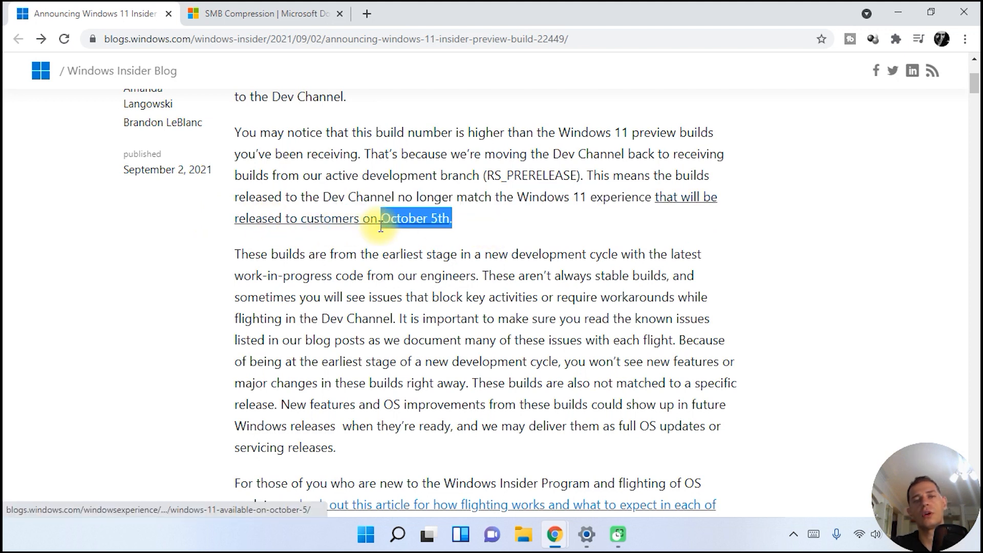
{"action": "mouse_move", "coordinate": [522, 237]}
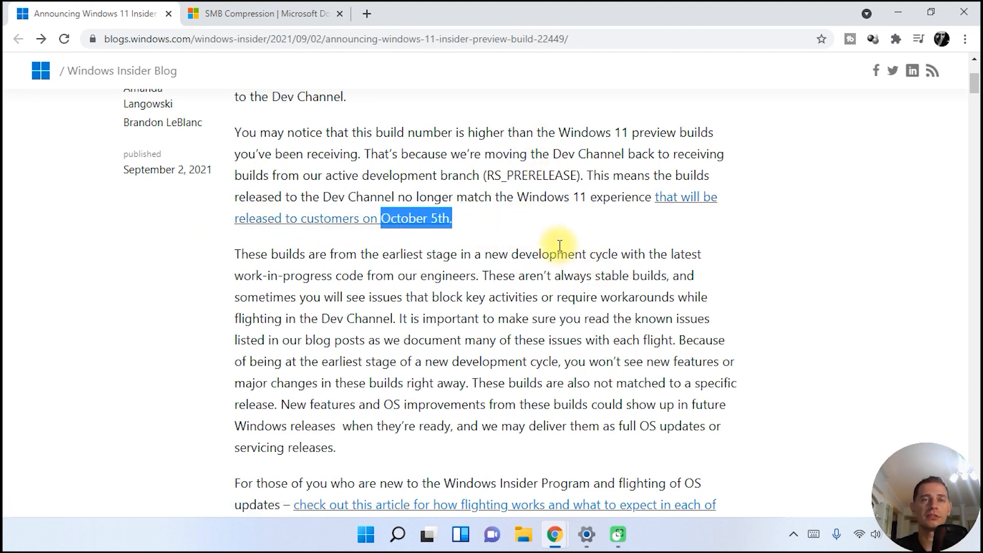
{"action": "mouse_move", "coordinate": [533, 178]}
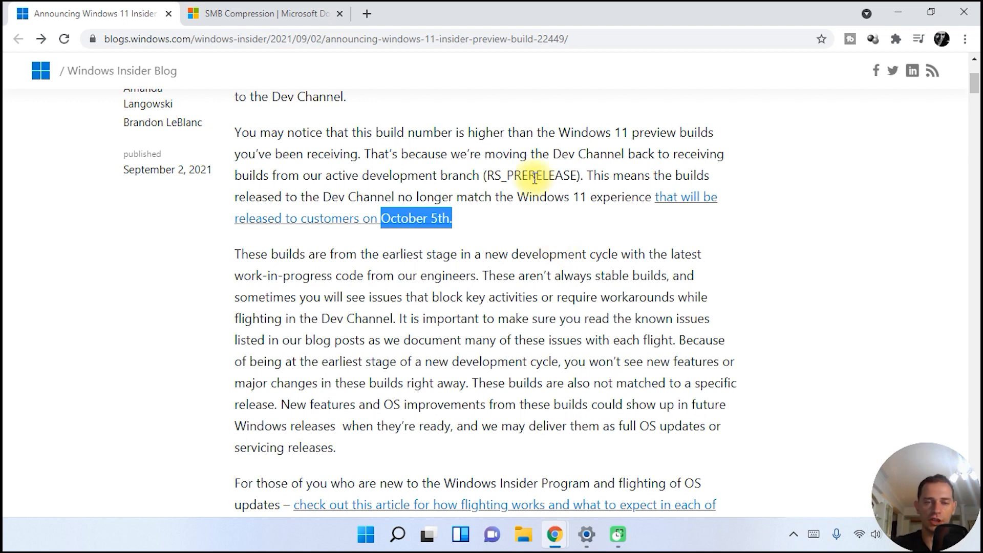
{"action": "scroll", "scroll_direction": "down", "scroll_amount": 3}
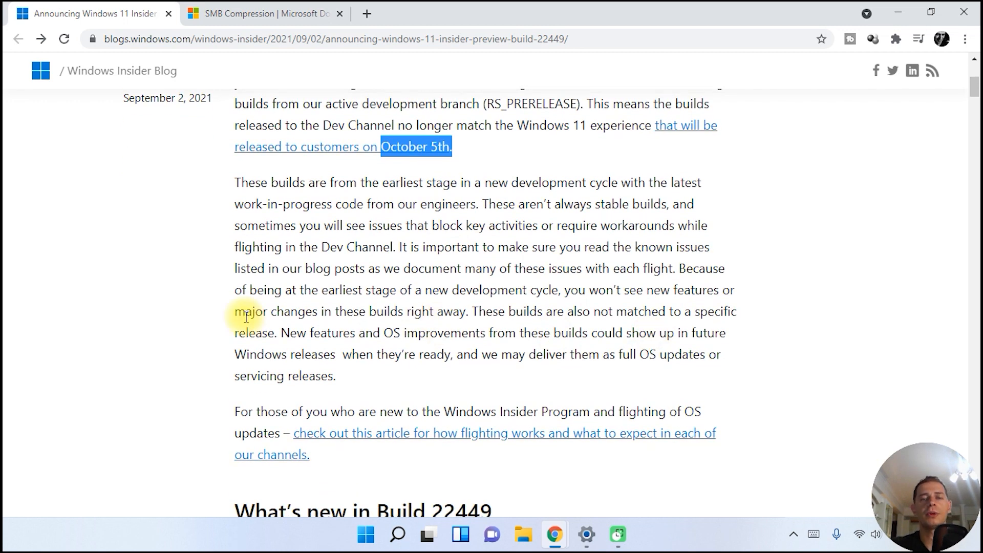
{"action": "scroll", "scroll_direction": "down", "scroll_amount": 3}
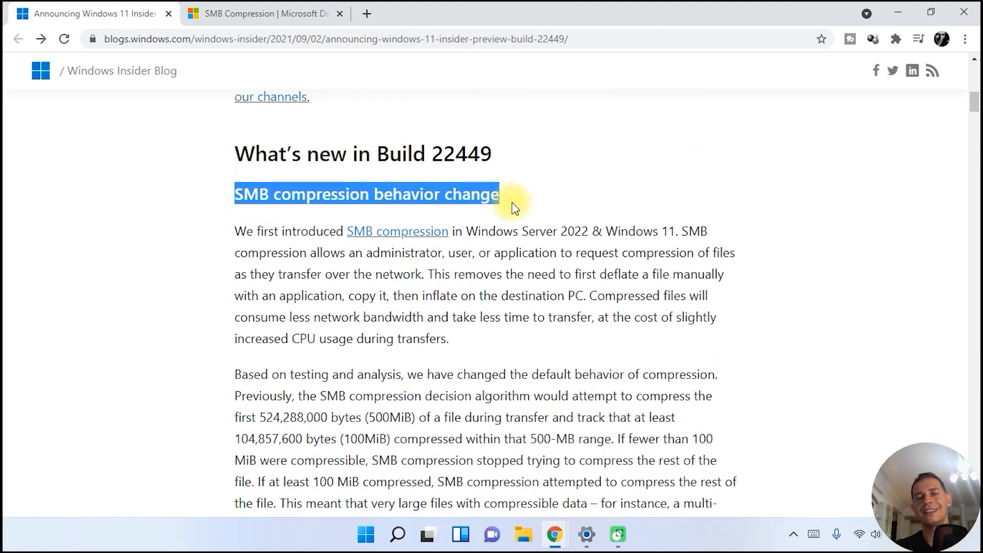
{"action": "mouse_move", "coordinate": [502, 169]}
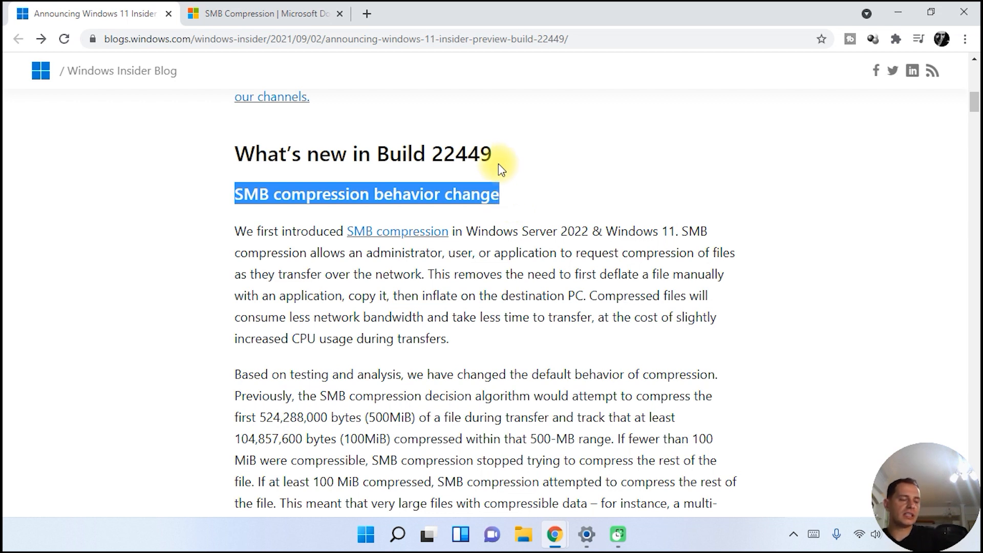
{"action": "mouse_move", "coordinate": [427, 56]}
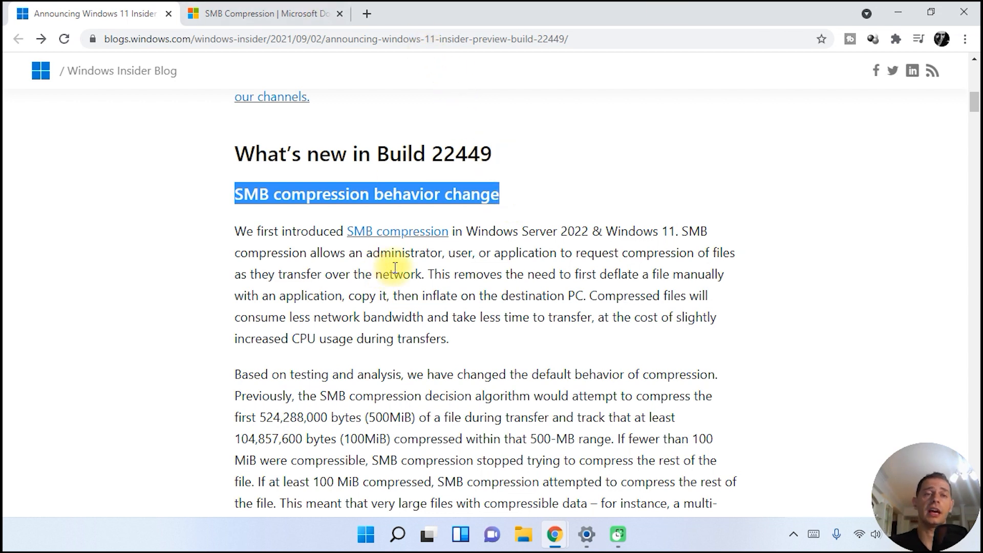
Step: Scroll to 'What's new in Build 22449' and open the SMB compression documentation in a new tab
{"action": "scroll", "scroll_direction": "down", "scroll_amount": 3}
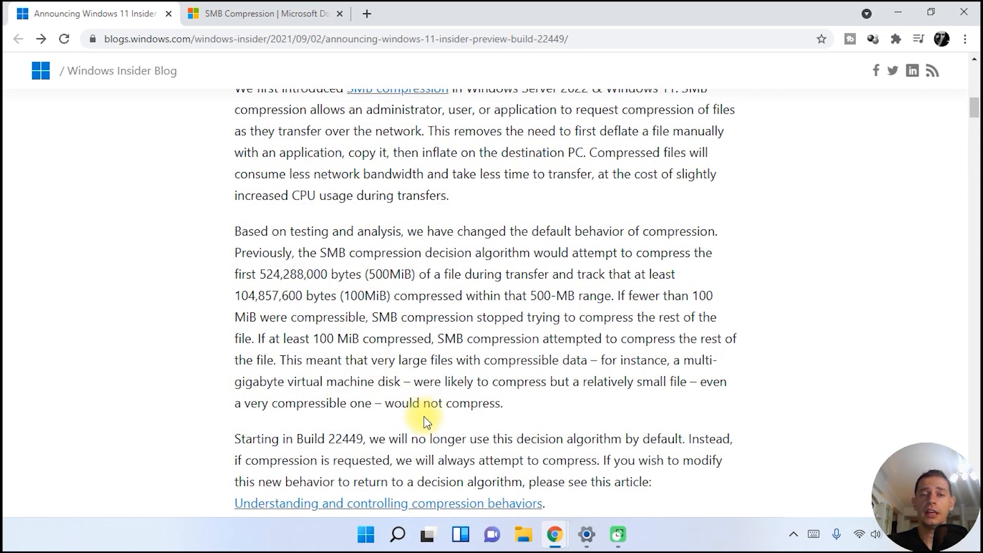
{"action": "mouse_move", "coordinate": [418, 420]}
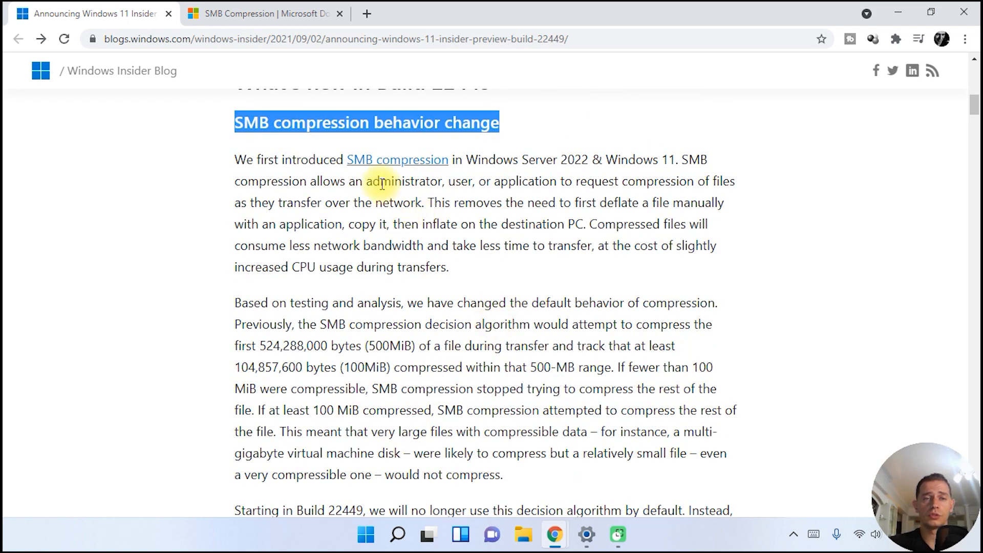
{"action": "mouse_move", "coordinate": [417, 169]}
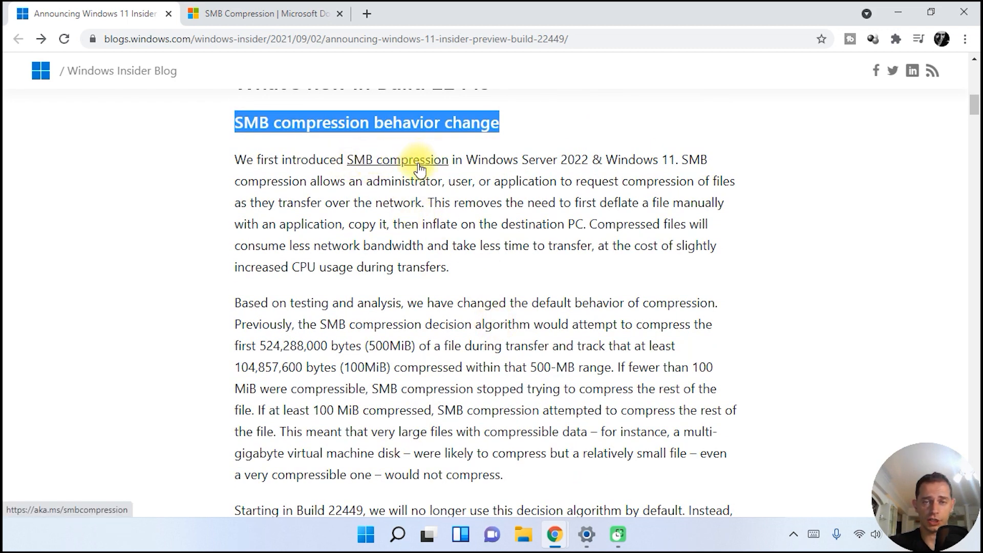
{"action": "left_click", "coordinate": [397, 160]}
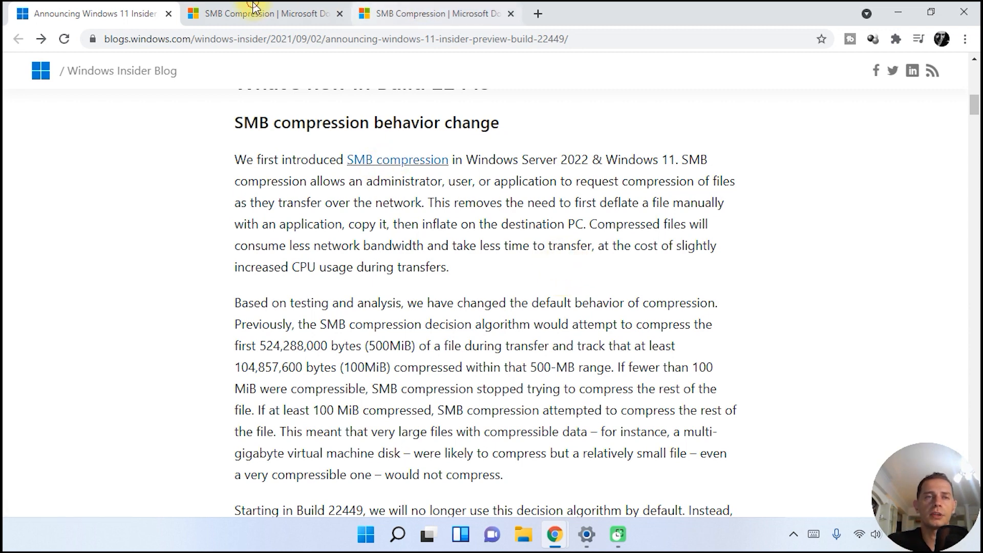
{"action": "left_click", "coordinate": [261, 14]}
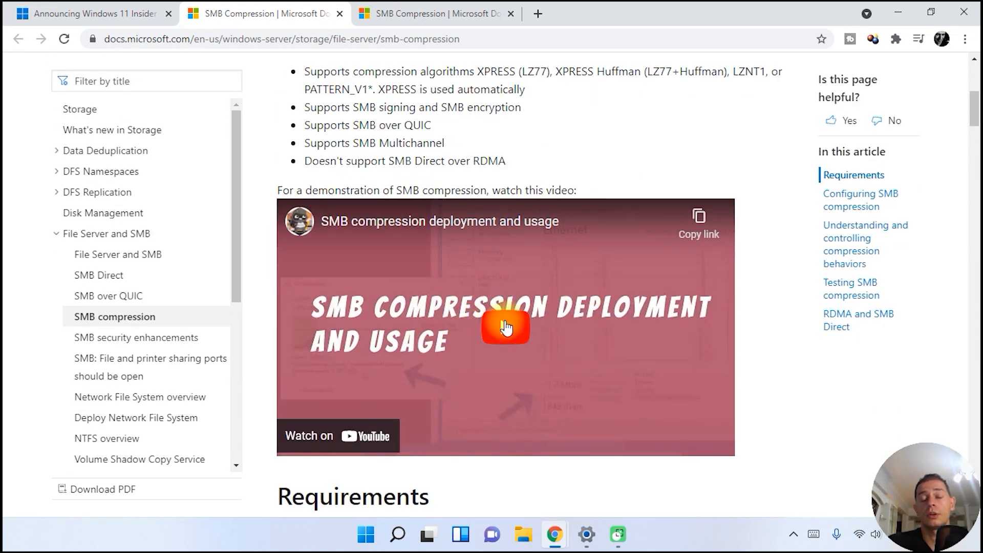
{"action": "scroll", "scroll_direction": "down", "scroll_amount": 3}
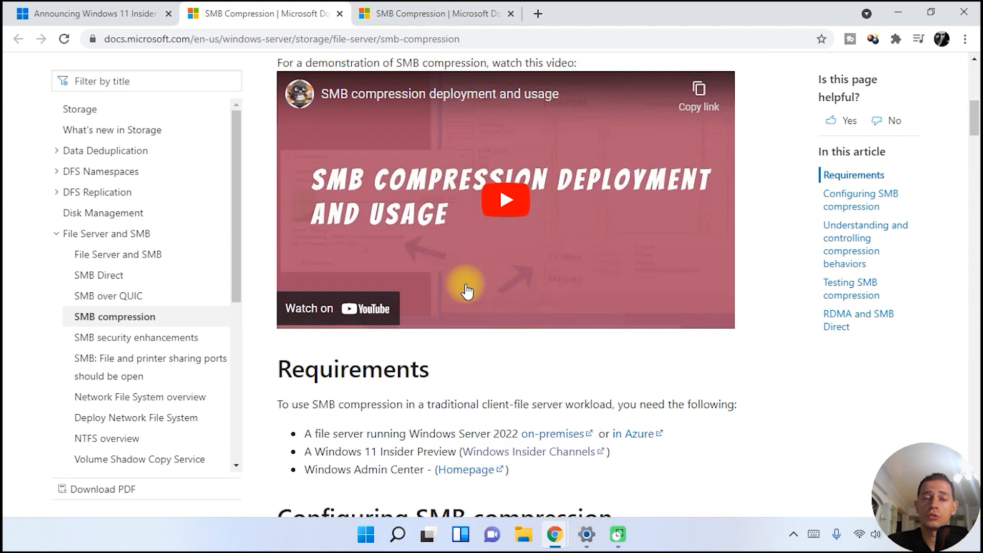
{"action": "scroll", "scroll_direction": "down", "scroll_amount": 3}
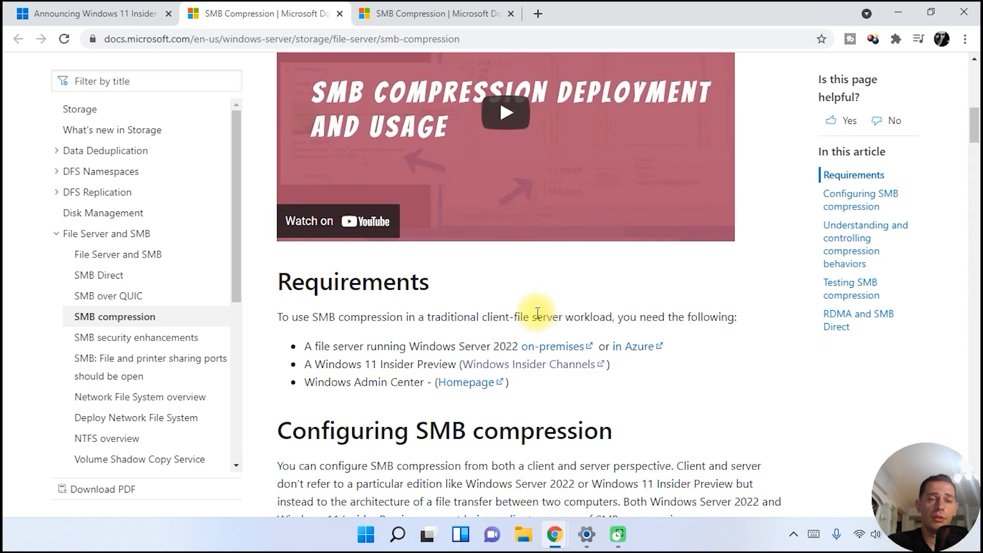
{"action": "scroll", "scroll_direction": "up", "scroll_amount": 3}
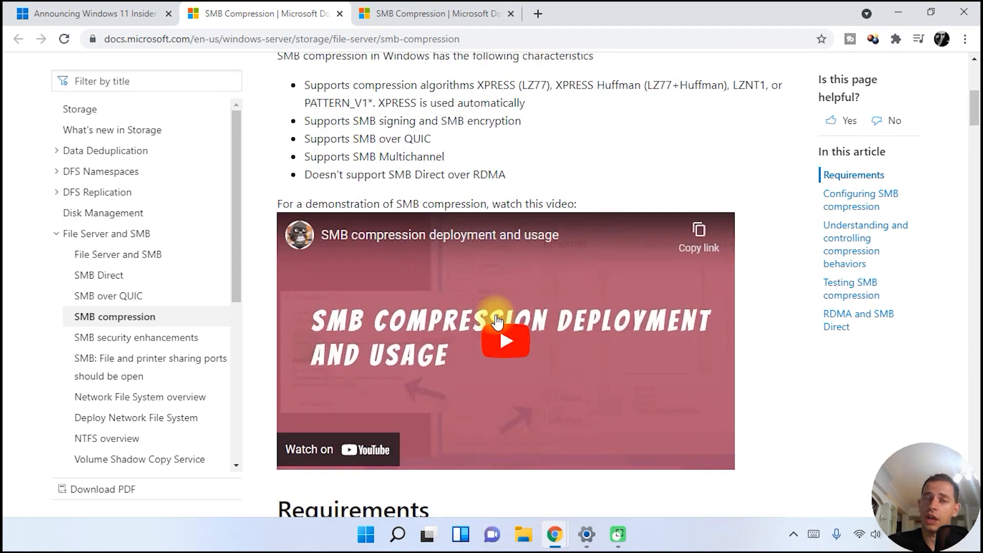
{"action": "scroll", "scroll_direction": "up", "scroll_amount": 3}
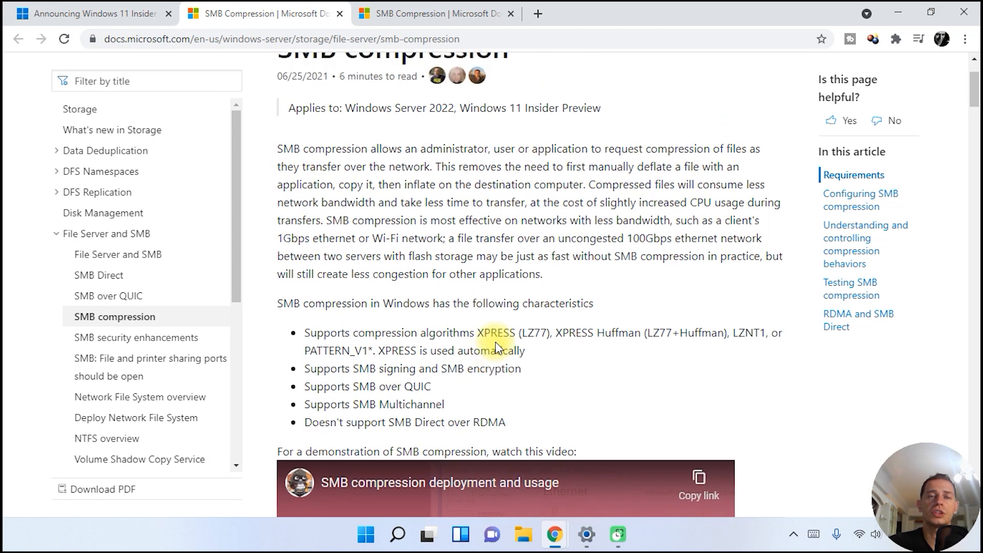
{"action": "scroll", "scroll_direction": "down", "scroll_amount": 3}
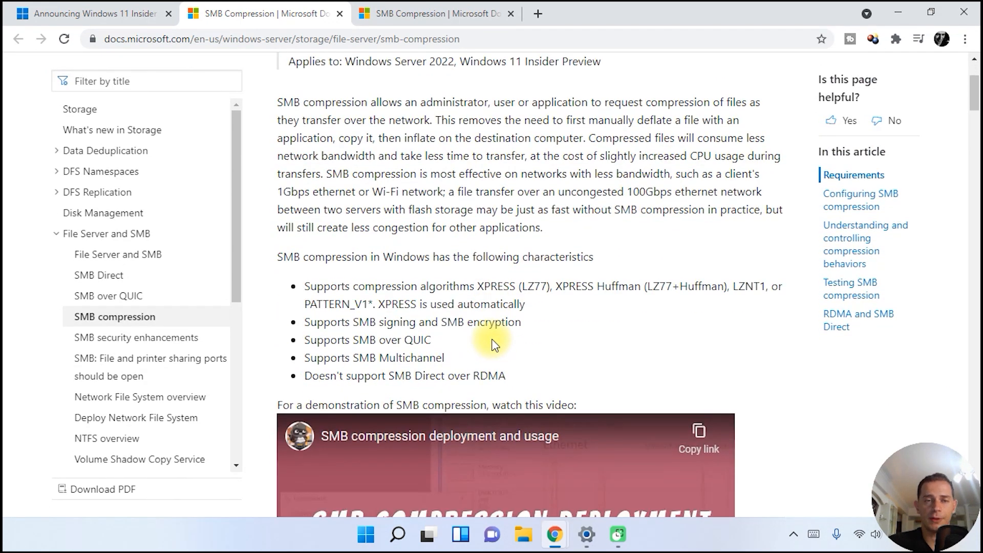
{"action": "scroll", "scroll_direction": "down", "scroll_amount": 3}
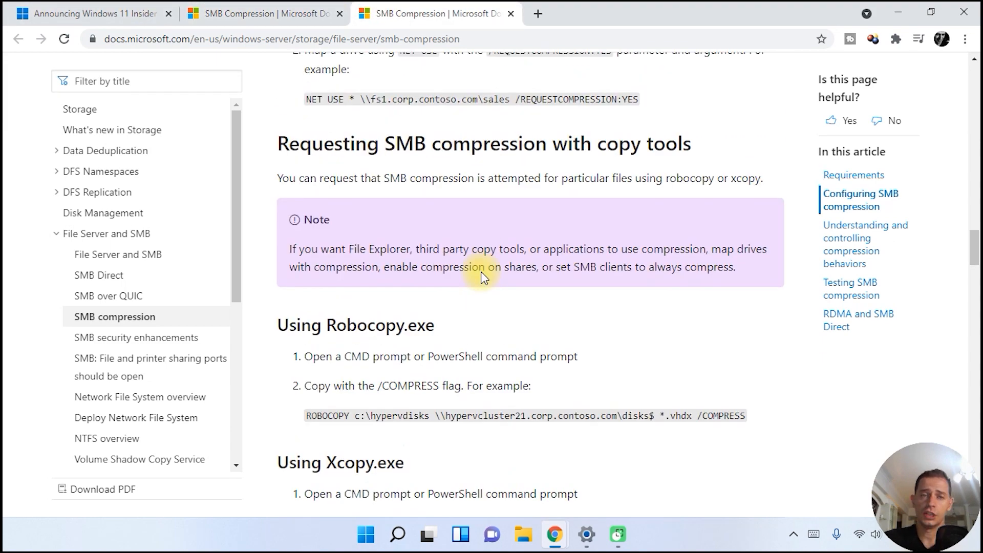
Step: Google 'Windows Admin Center' from the 'Using Windows Admin Center' text's context menu
{"action": "scroll", "scroll_direction": "down", "scroll_amount": 3}
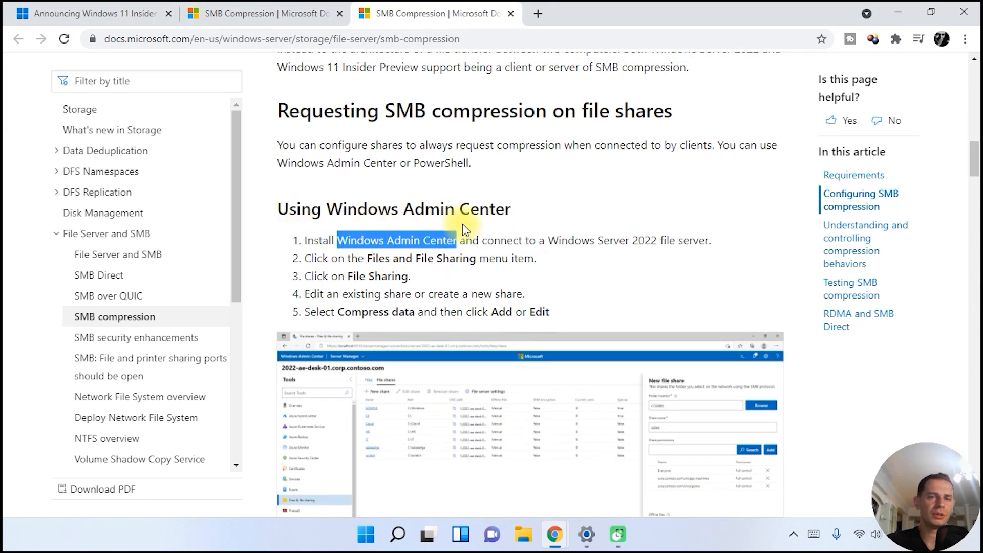
{"action": "right_click", "coordinate": [391, 240]}
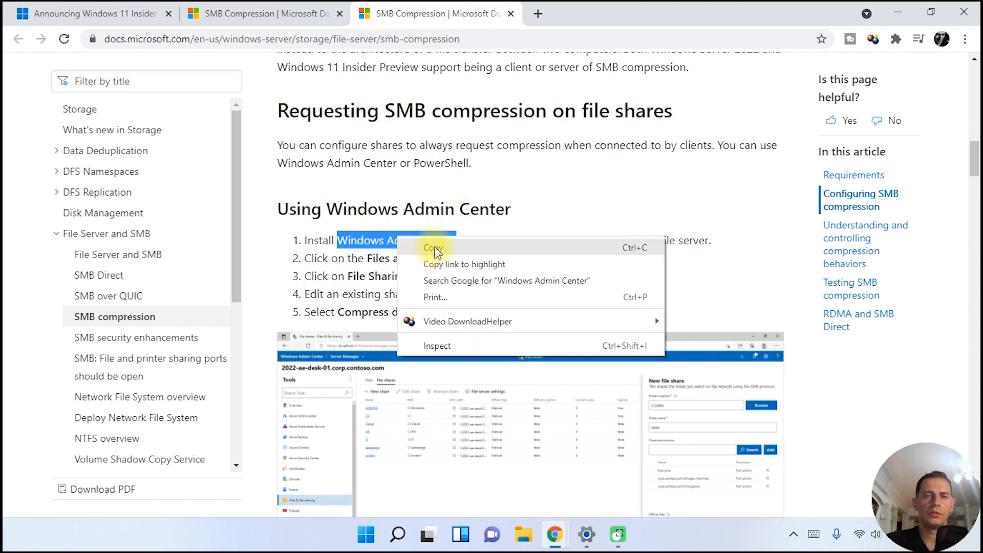
{"action": "left_click", "coordinate": [709, 13]}
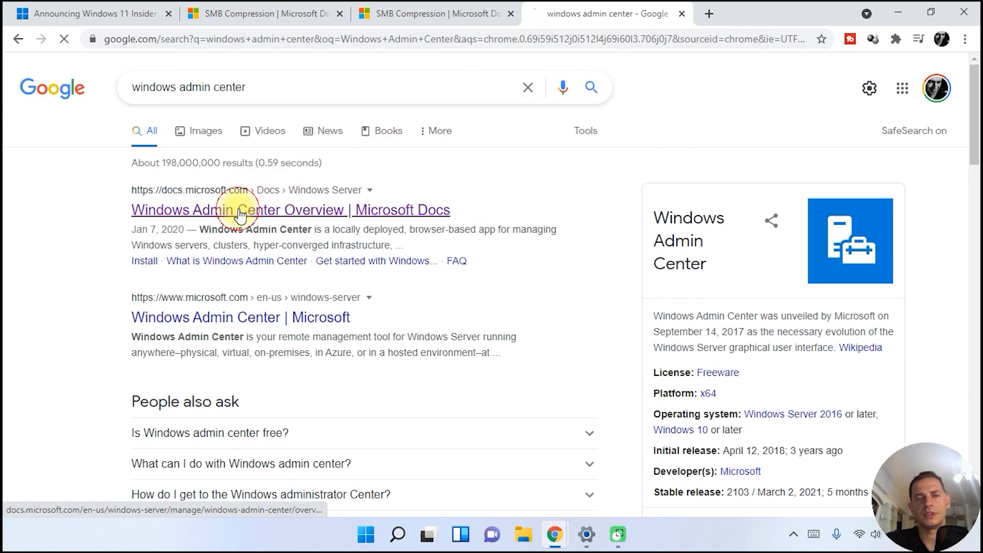
Step: Open the 'Windows Admin Center Overview' result and follow its Download now link
{"action": "left_click", "coordinate": [290, 209]}
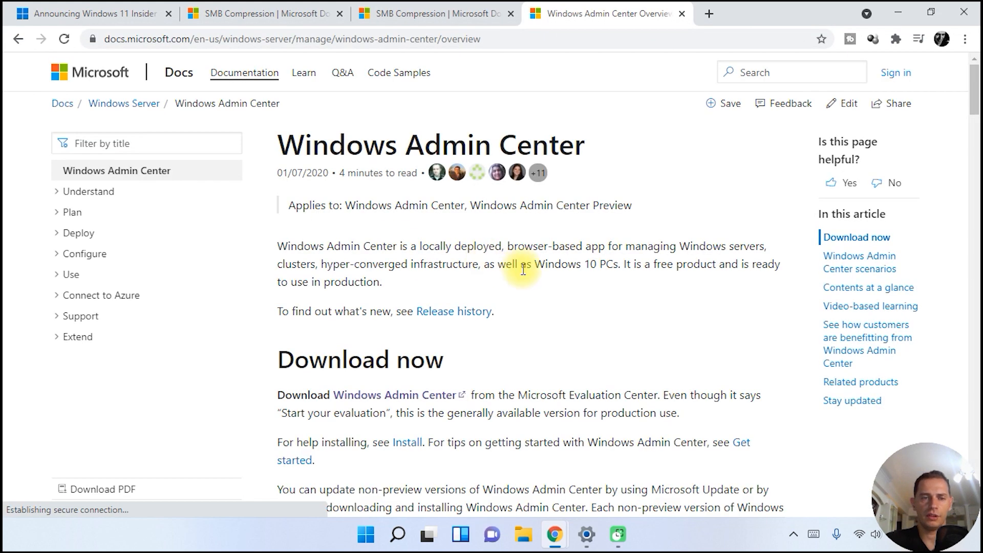
{"action": "scroll", "scroll_direction": "down", "scroll_amount": 3}
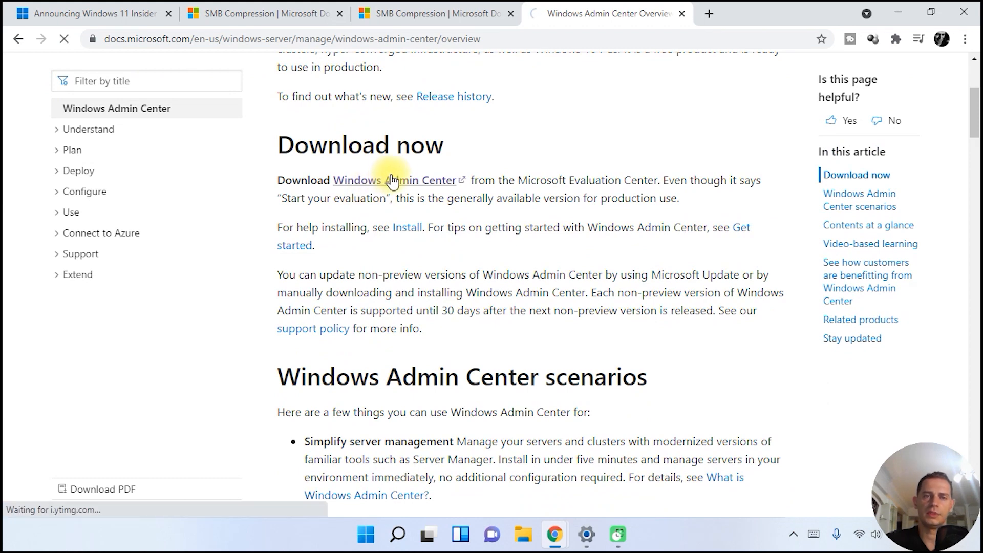
{"action": "mouse_move", "coordinate": [587, 230]}
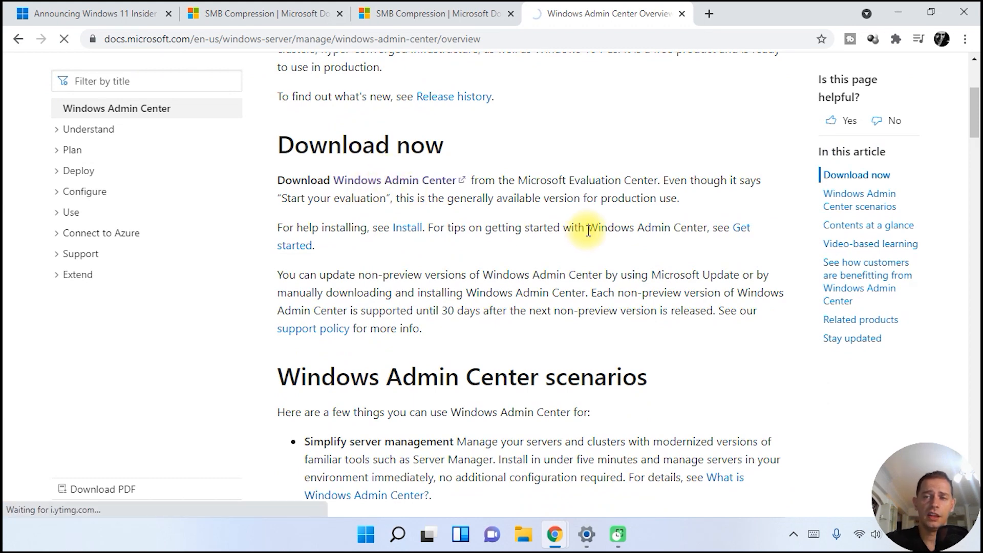
{"action": "left_click", "coordinate": [398, 180]}
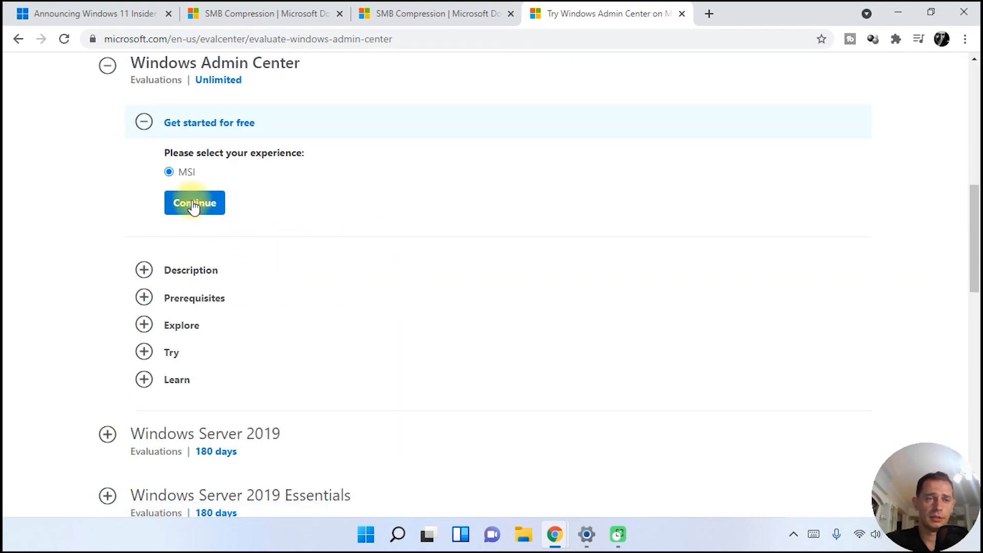
Step: Continue with the MSI download, revisit the SMB Compression tab, then close Chrome
{"action": "left_click", "coordinate": [195, 203]}
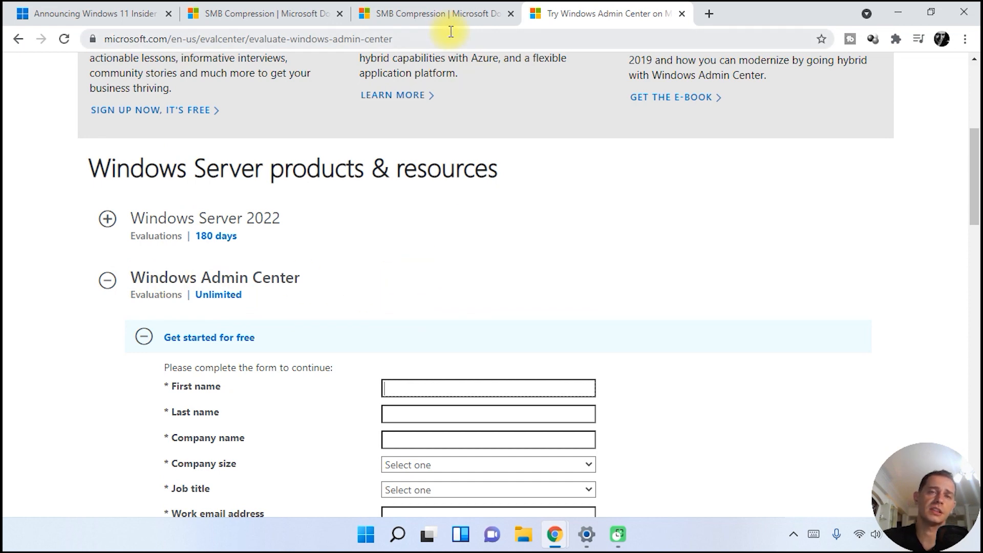
{"action": "left_click", "coordinate": [257, 13]}
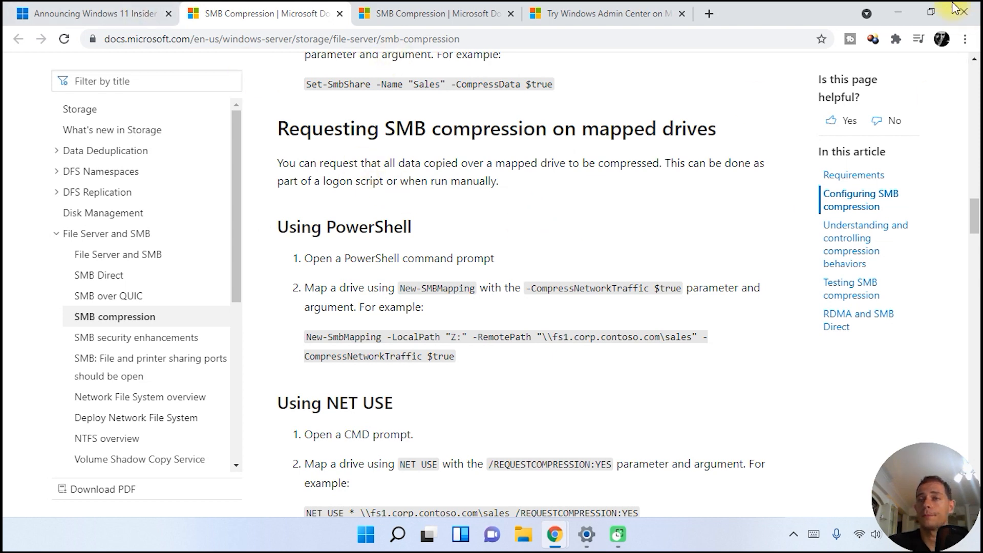
{"action": "left_click", "coordinate": [586, 534]}
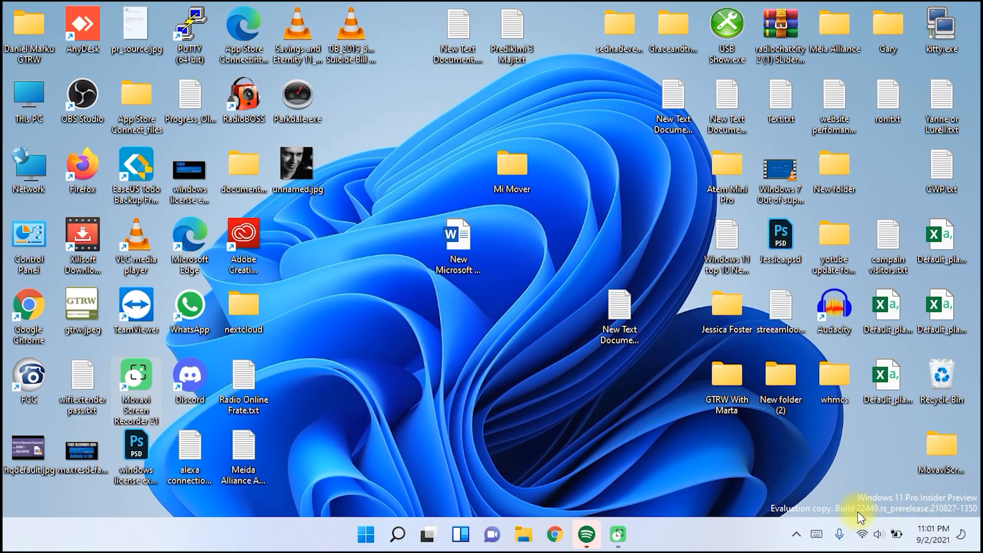
{"action": "mouse_move", "coordinate": [886, 502]}
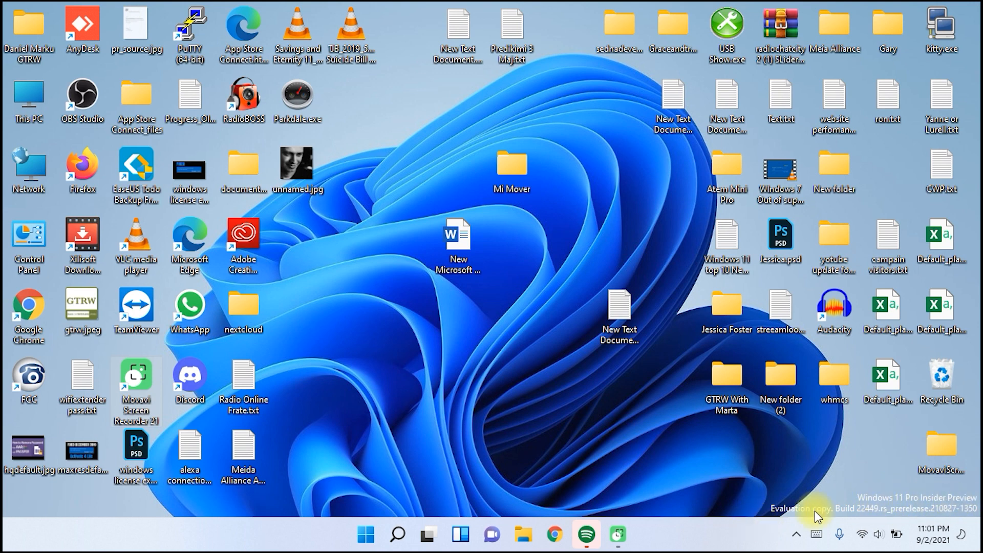
{"action": "mouse_move", "coordinate": [874, 520]}
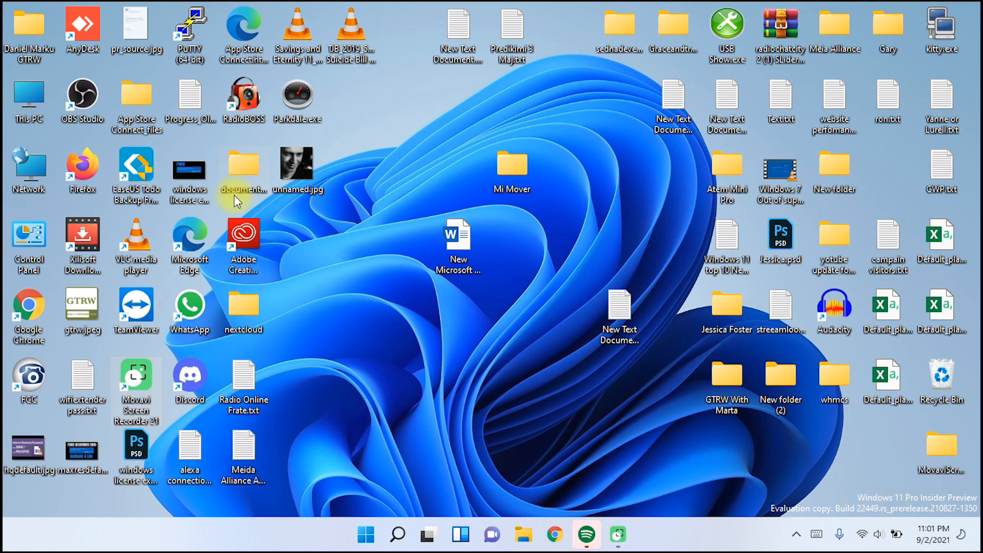
{"action": "mouse_move", "coordinate": [389, 508]}
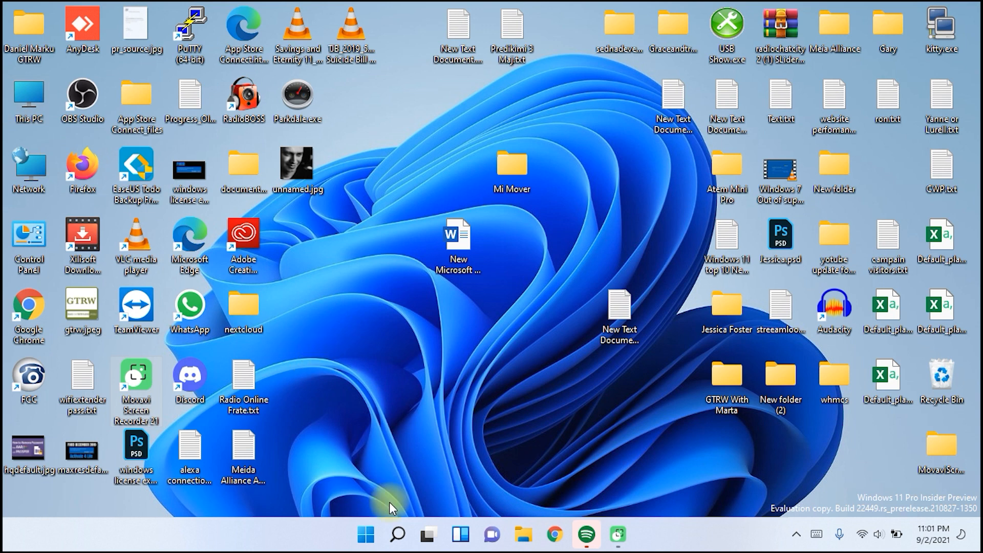
{"action": "left_click", "coordinate": [365, 535]}
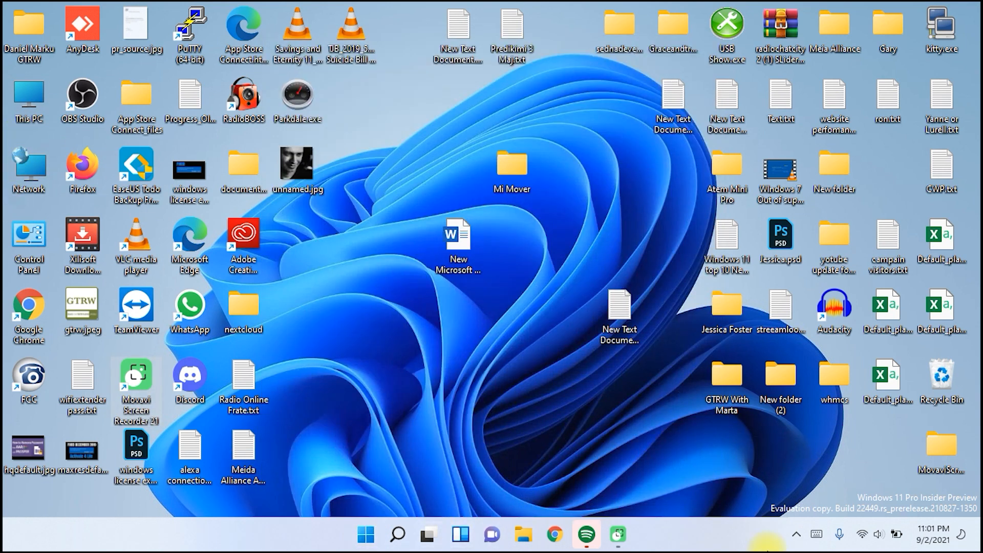
Step: Relaunch Chrome, scroll to Changes and Improvements, and open the 'progressive ring animation' link
{"action": "left_click", "coordinate": [553, 534]}
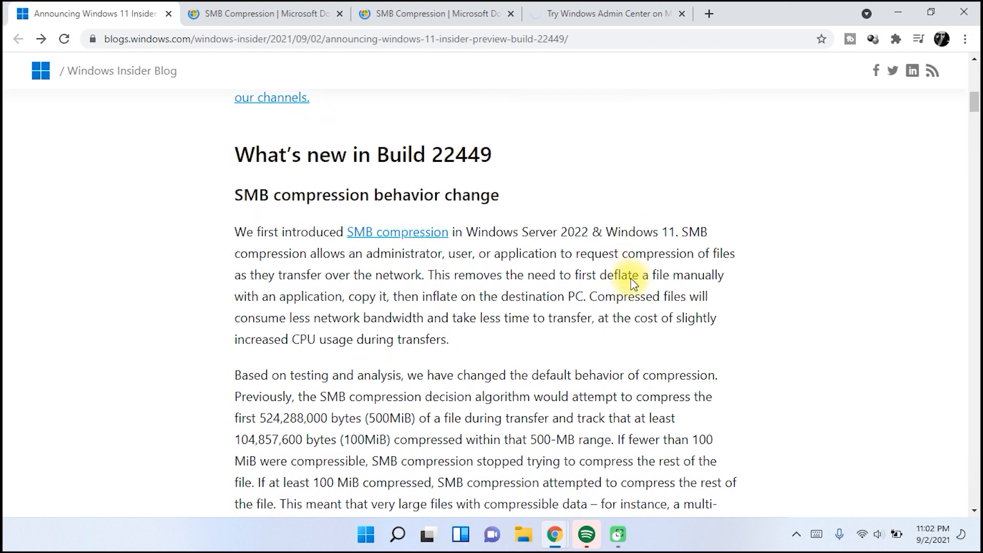
{"action": "scroll", "scroll_direction": "down", "scroll_amount": 3}
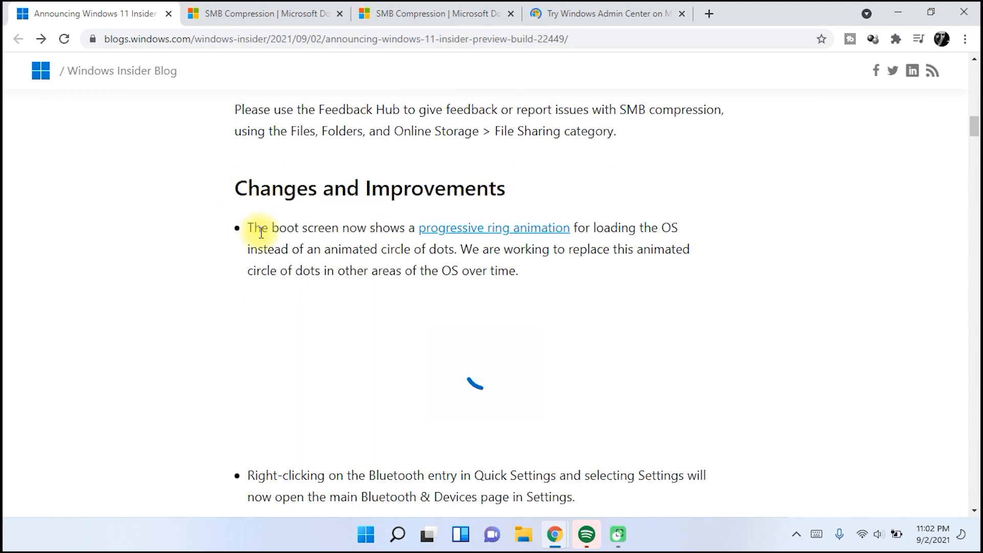
{"action": "scroll", "scroll_direction": "down", "scroll_amount": 3}
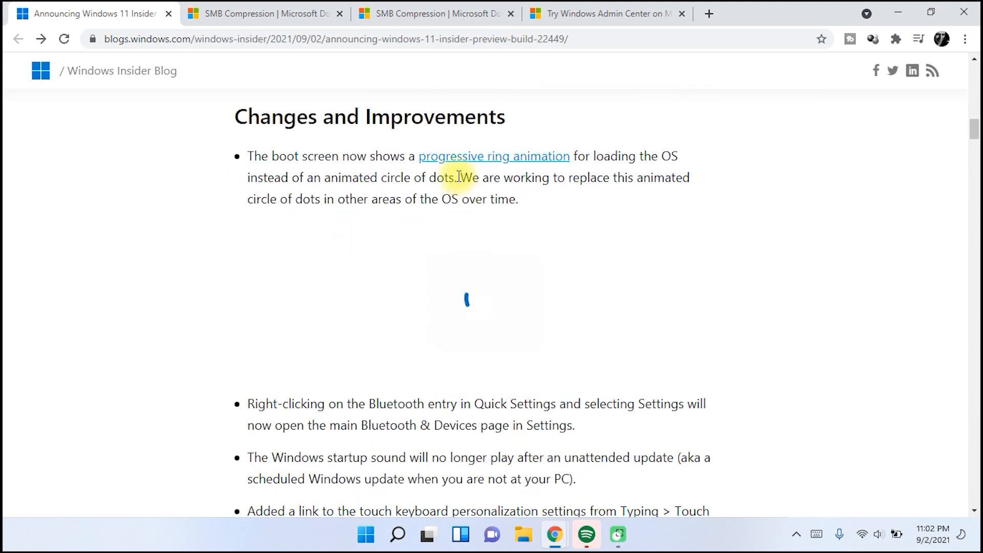
{"action": "mouse_move", "coordinate": [550, 161]}
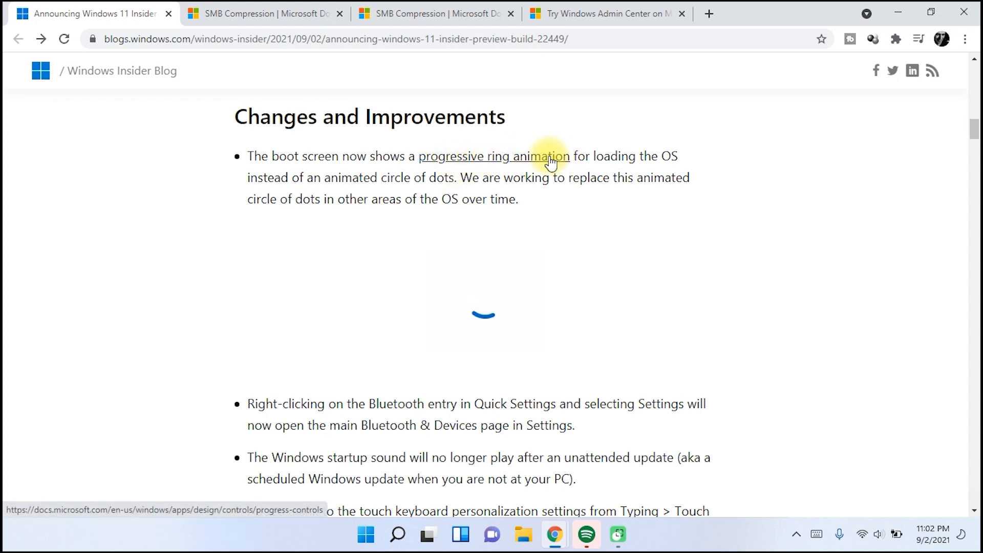
{"action": "left_click", "coordinate": [494, 157]}
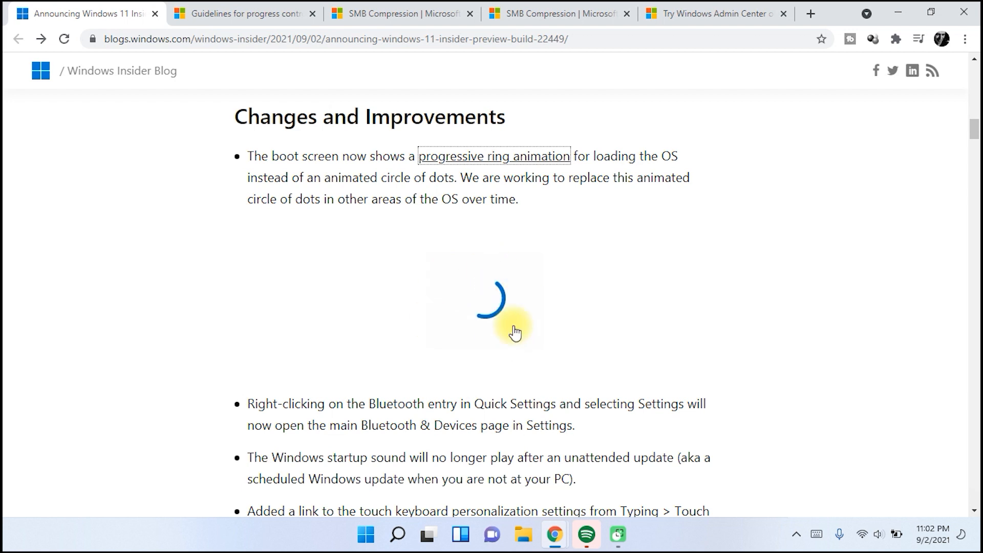
{"action": "mouse_move", "coordinate": [497, 304]}
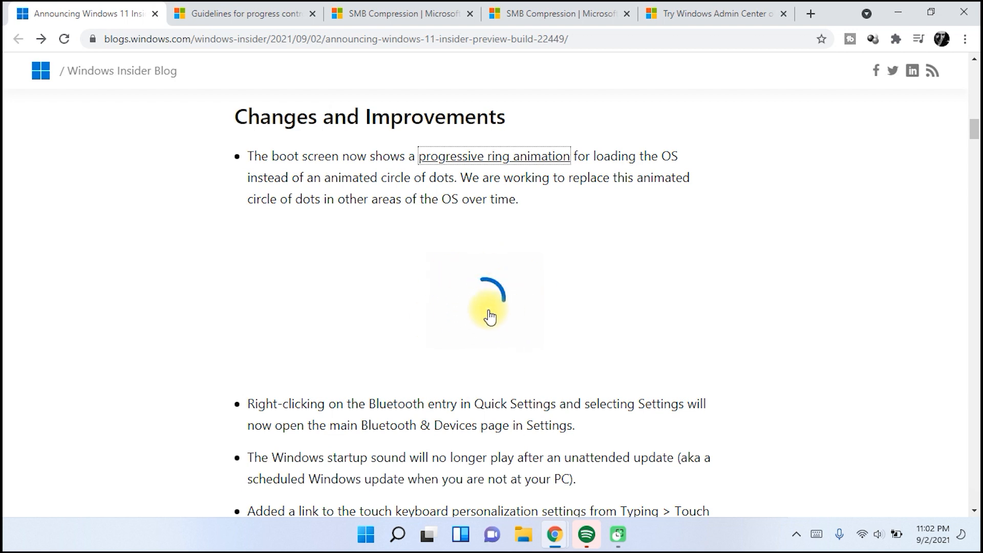
Step: Switch to the progress controls guidelines tab and scroll down to 'When to use each control'
{"action": "left_click", "coordinate": [241, 13]}
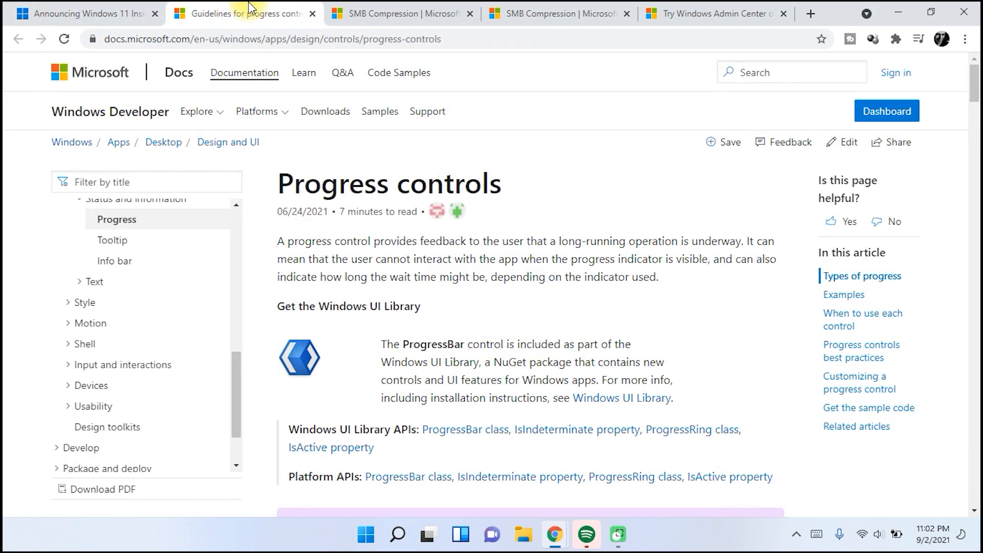
{"action": "scroll", "scroll_direction": "down", "scroll_amount": 3}
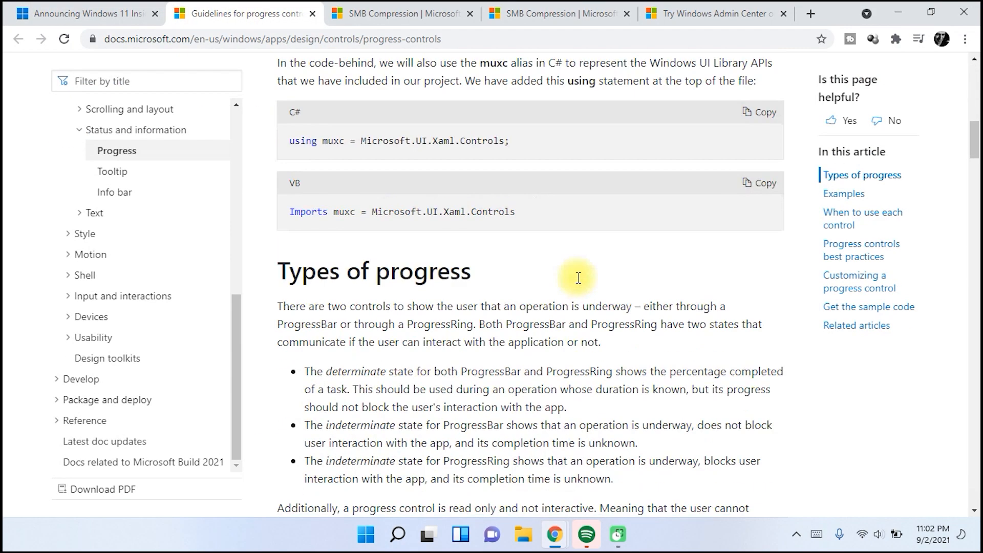
{"action": "scroll", "scroll_direction": "down", "scroll_amount": 3}
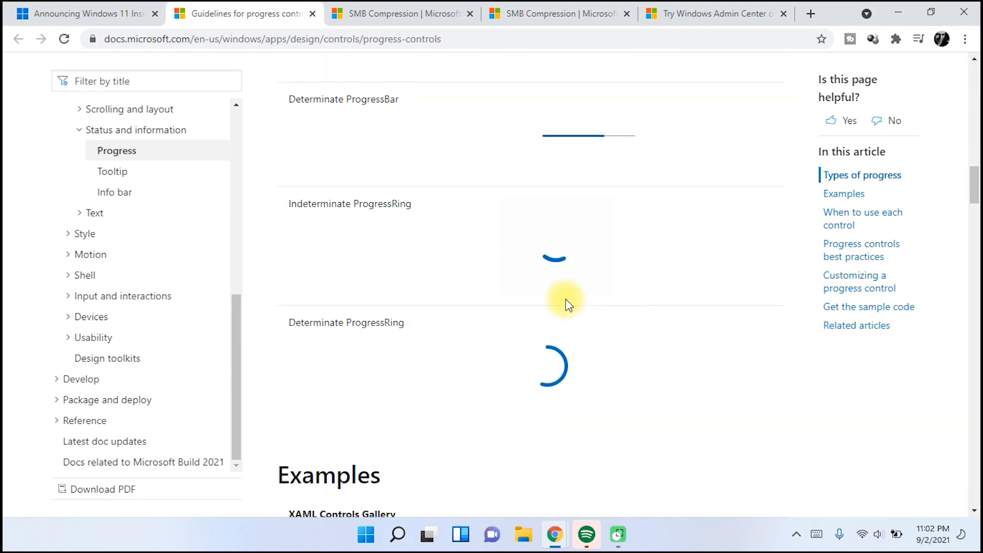
{"action": "scroll", "scroll_direction": "down", "scroll_amount": 3}
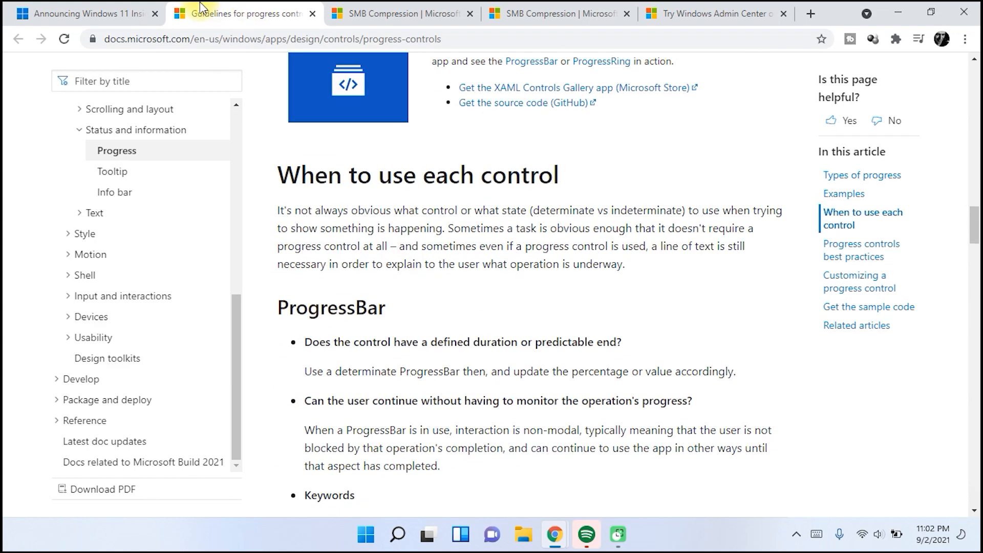
Step: Back on the Build 22449 post, view the Accessibility tile's Quick Settings options and close the panel
{"action": "left_click", "coordinate": [84, 14]}
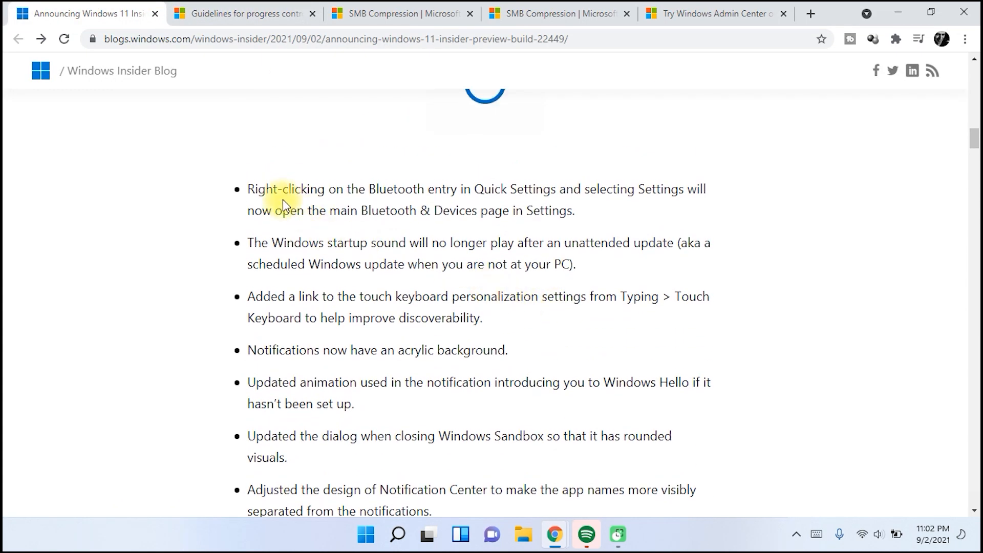
{"action": "mouse_move", "coordinate": [880, 533]}
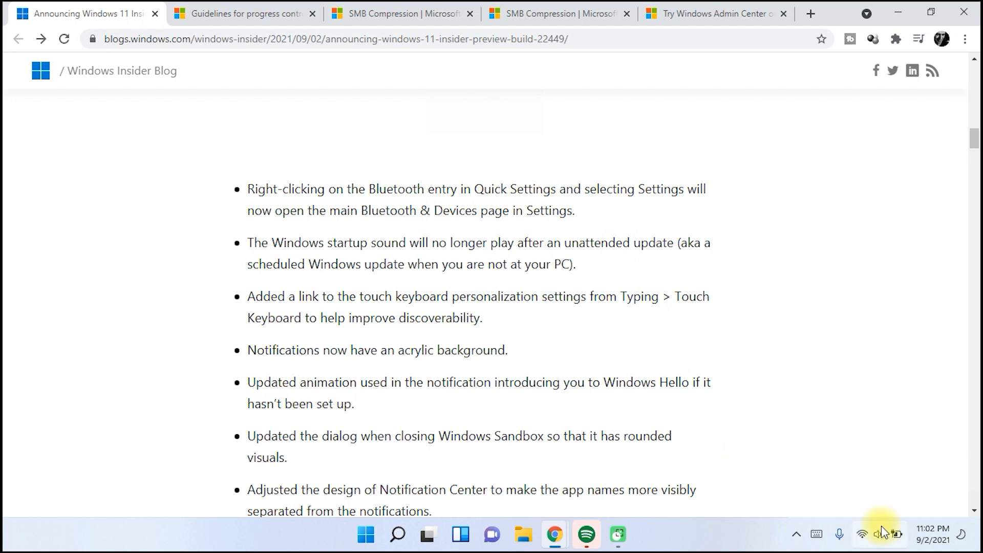
{"action": "left_click", "coordinate": [877, 534]}
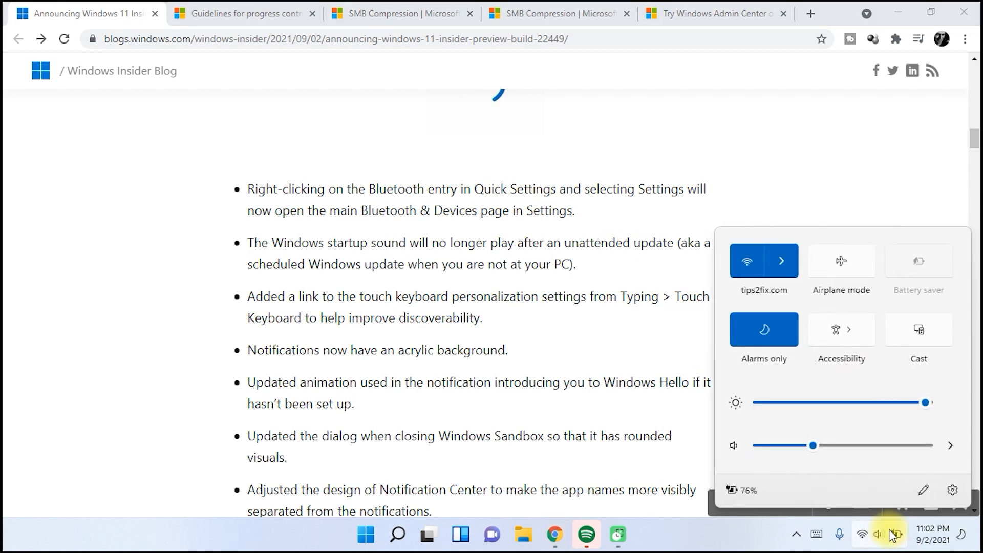
{"action": "right_click", "coordinate": [842, 330]}
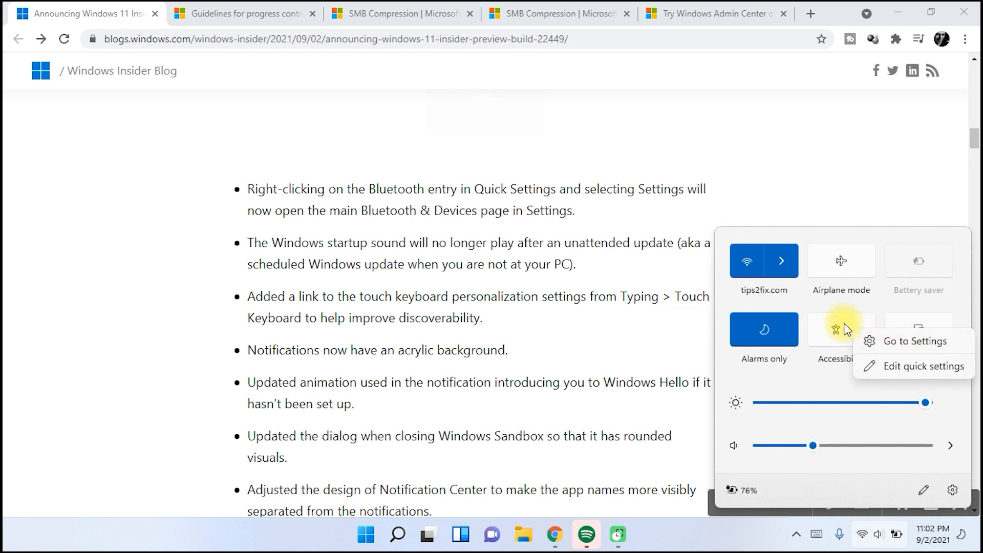
{"action": "left_click", "coordinate": [914, 341]}
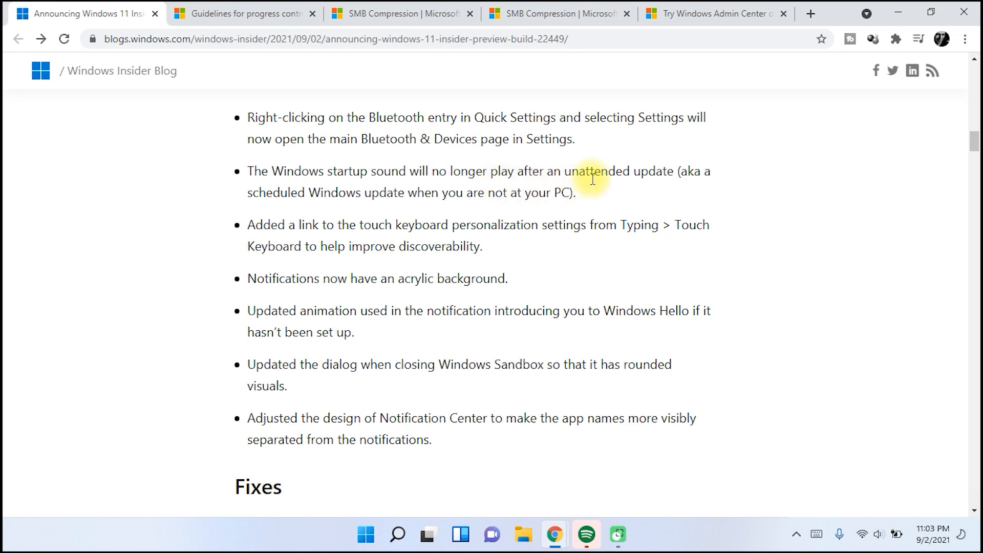
{"action": "mouse_move", "coordinate": [670, 290]}
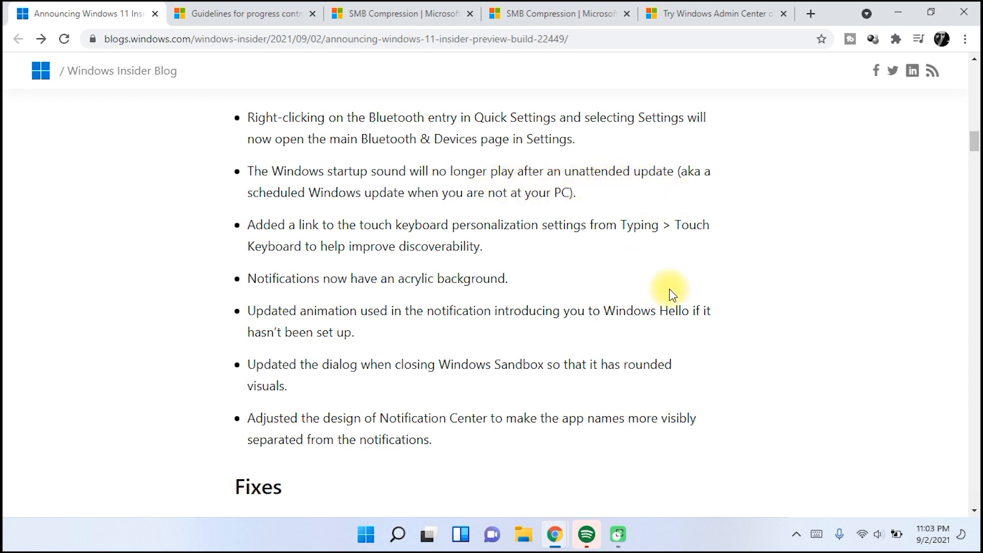
{"action": "scroll", "scroll_direction": "down", "scroll_amount": 3}
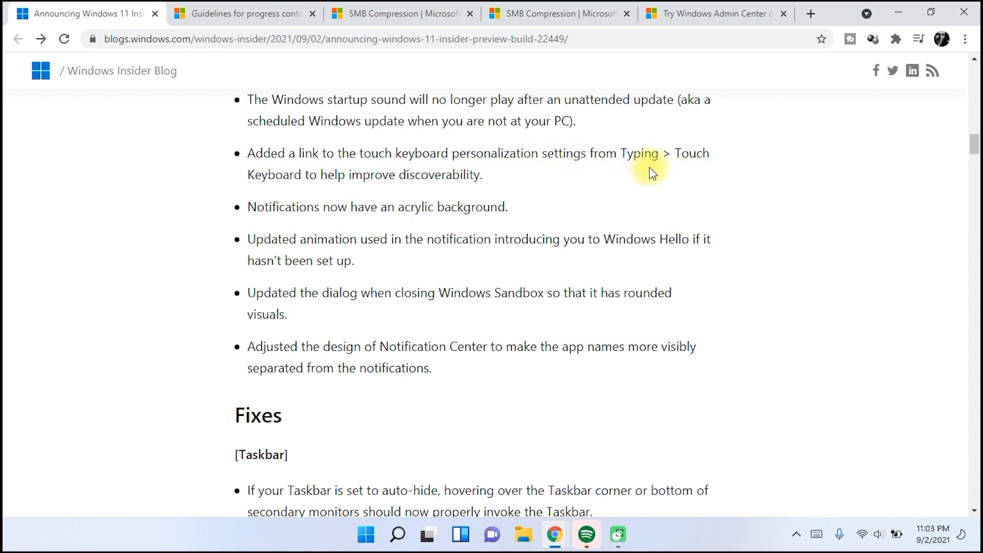
{"action": "left_click", "coordinate": [815, 534]}
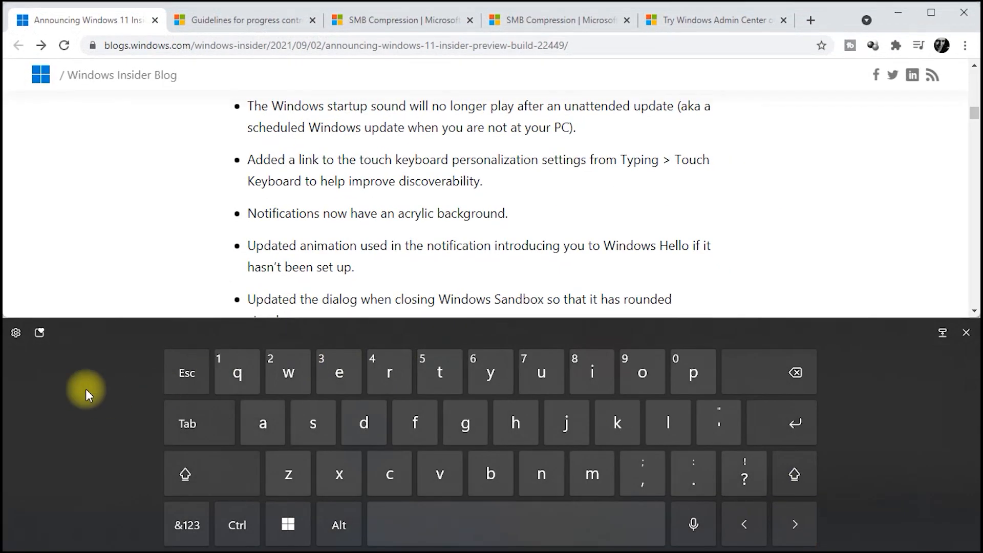
{"action": "left_click", "coordinate": [14, 332]}
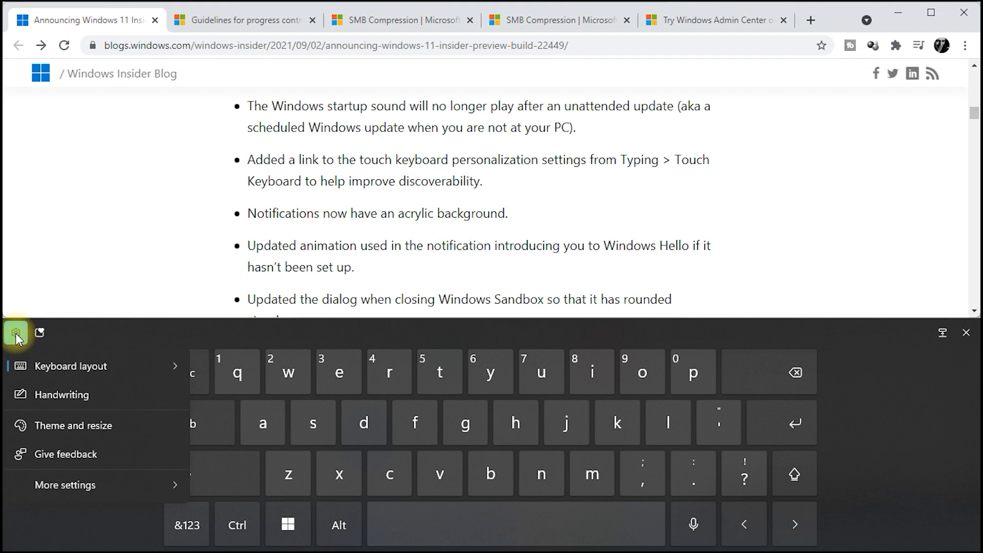
{"action": "left_click", "coordinate": [71, 365]}
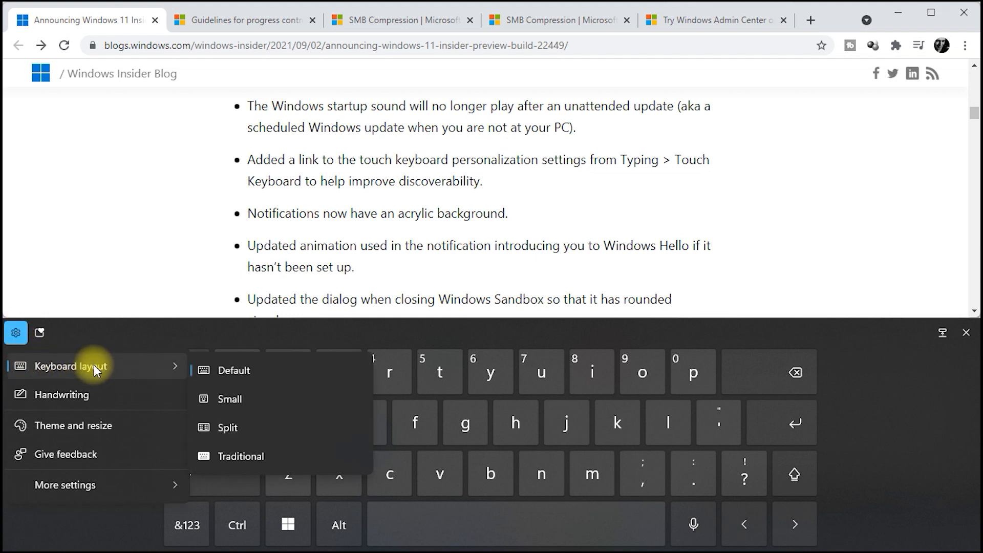
{"action": "mouse_move", "coordinate": [291, 379]}
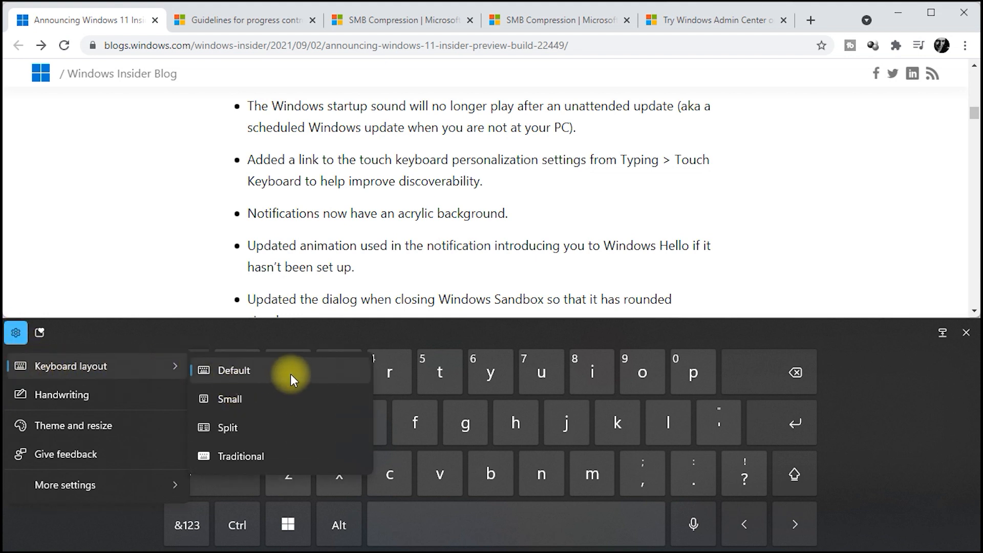
{"action": "left_click", "coordinate": [965, 332]}
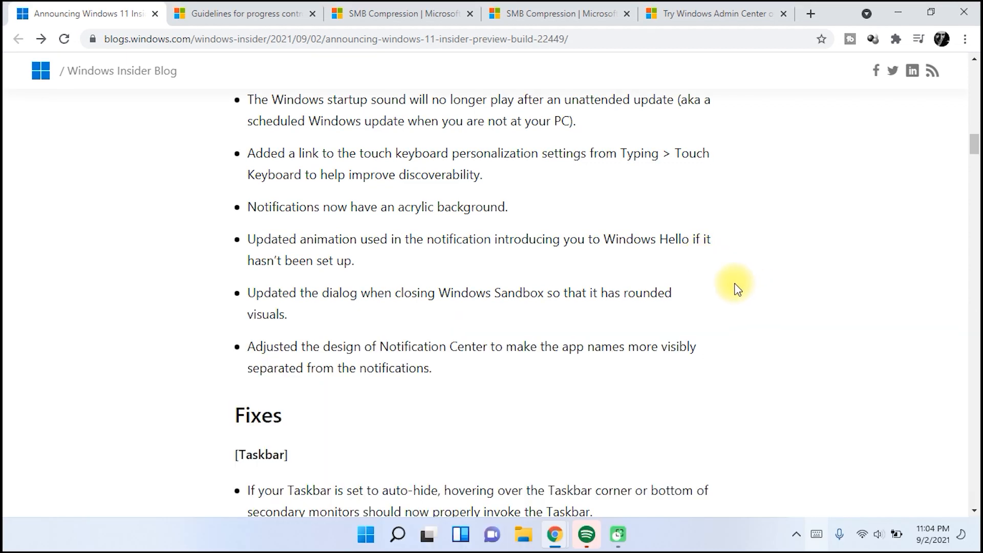
{"action": "mouse_move", "coordinate": [647, 264]}
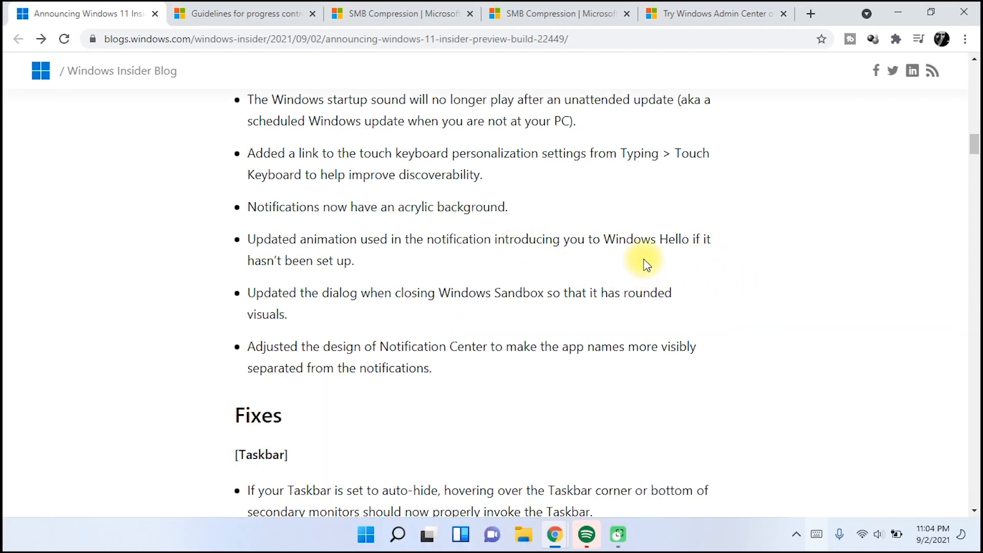
{"action": "mouse_move", "coordinate": [966, 536]}
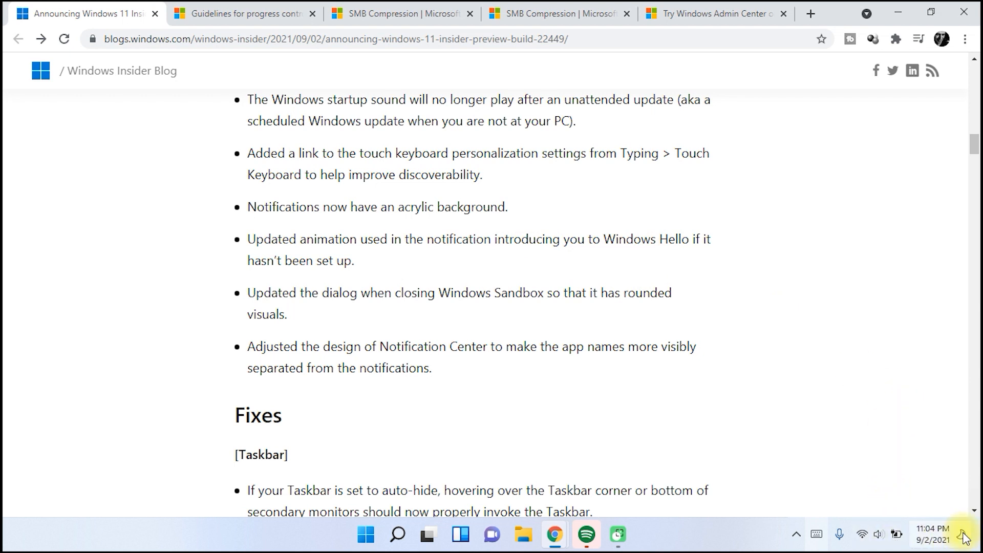
Step: Open the September 2021 calendar flyout and scroll the post's Fixes list
{"action": "left_click", "coordinate": [934, 539]}
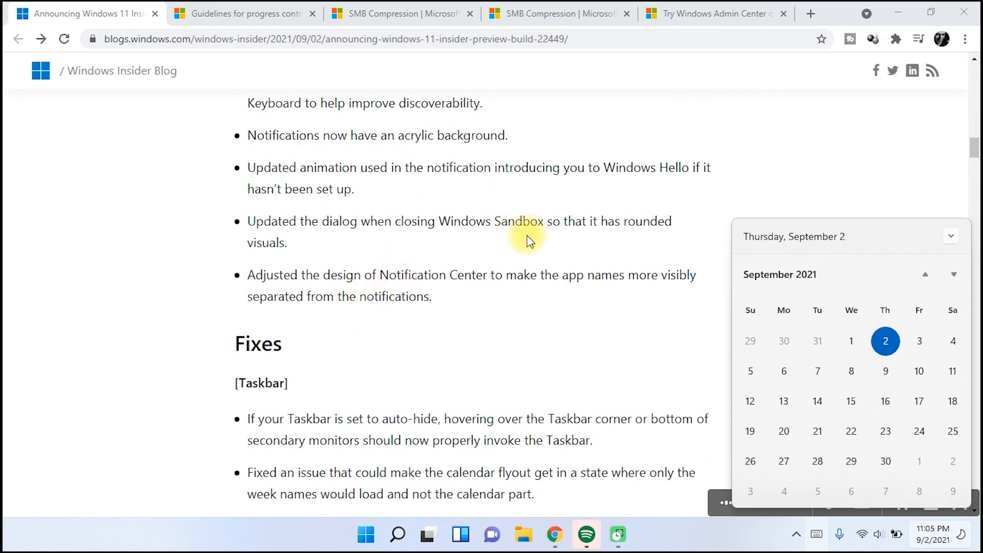
{"action": "scroll", "scroll_direction": "down", "scroll_amount": 3}
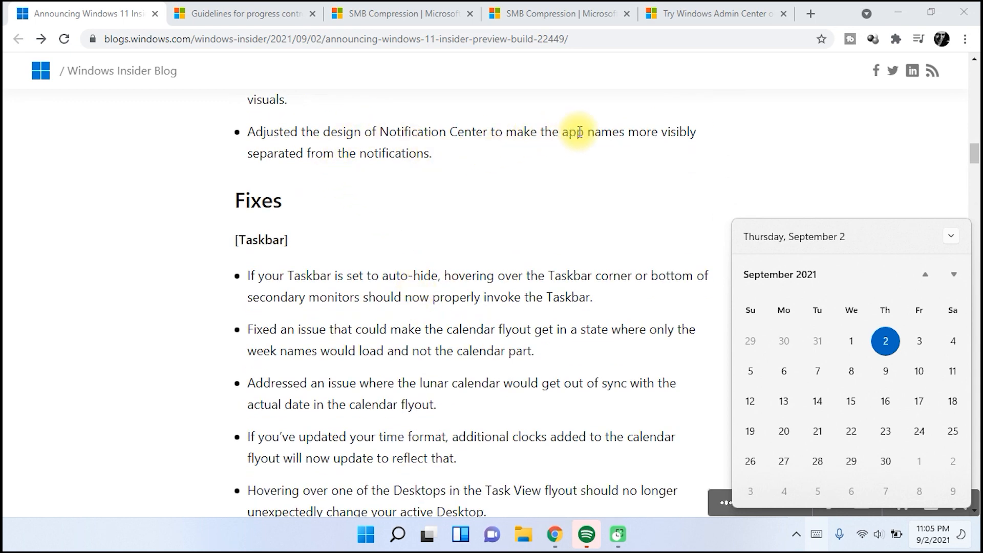
{"action": "mouse_move", "coordinate": [704, 147]}
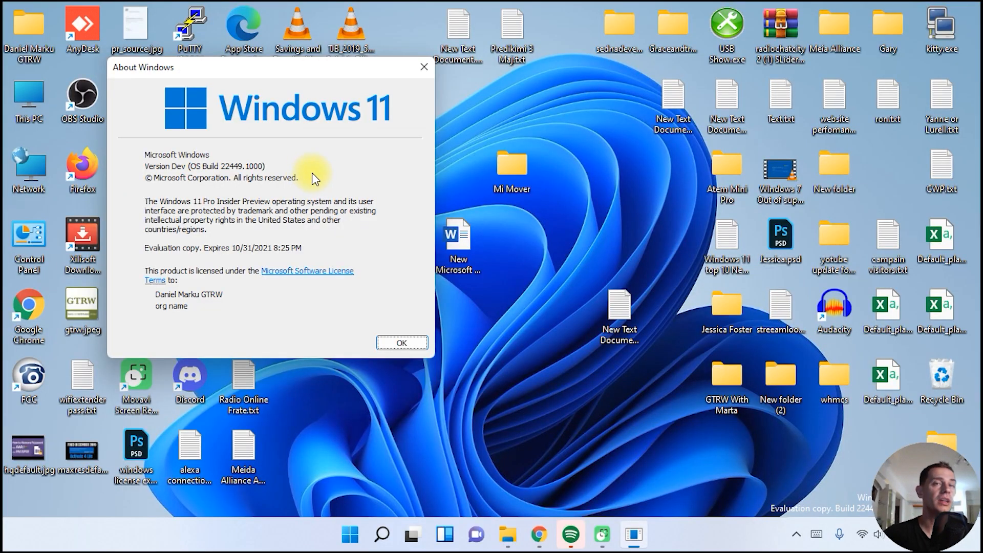
{"action": "mouse_move", "coordinate": [307, 171]}
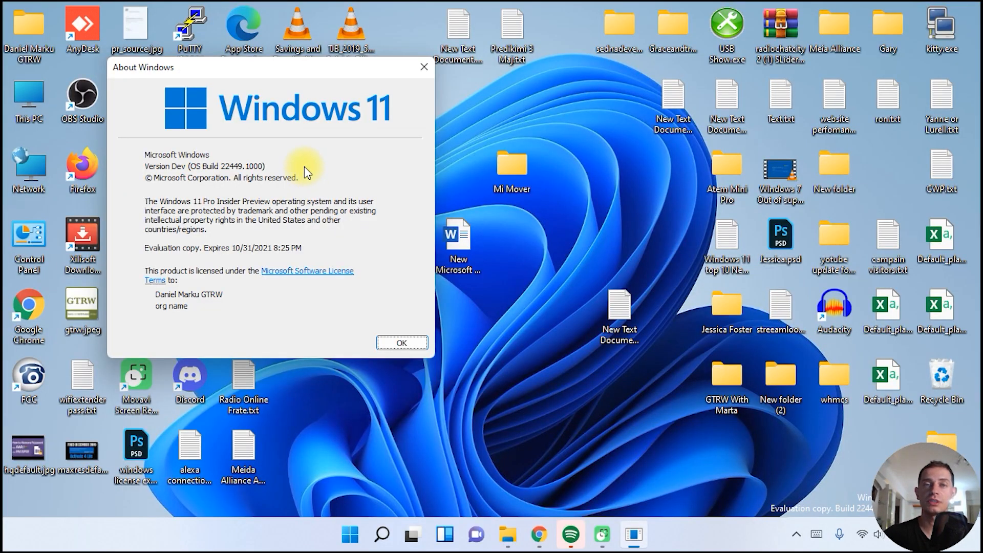